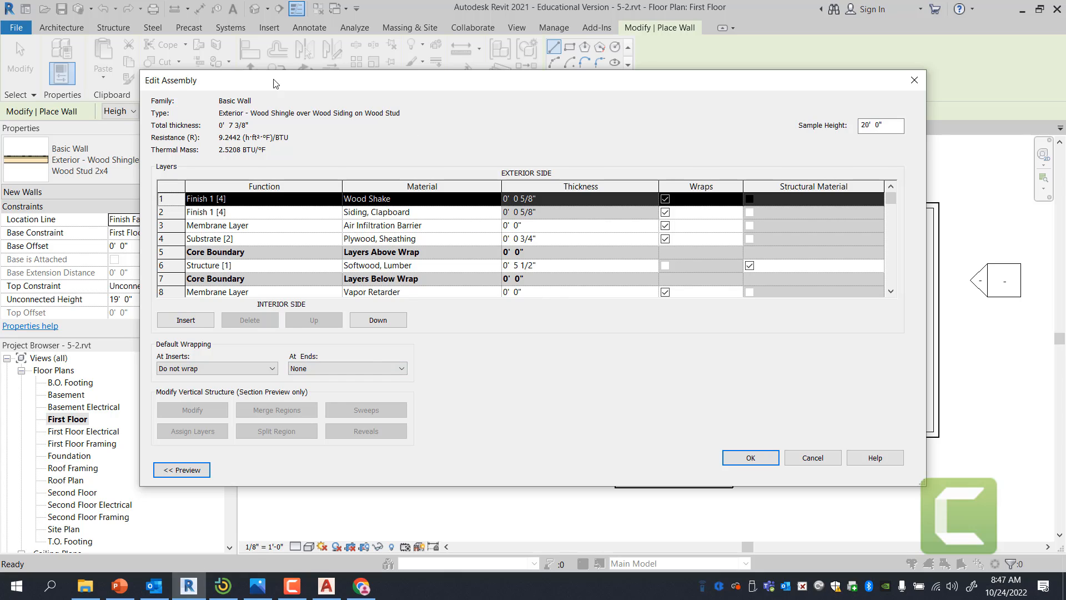
{"action": "mouse_move", "coordinate": [314, 343]}
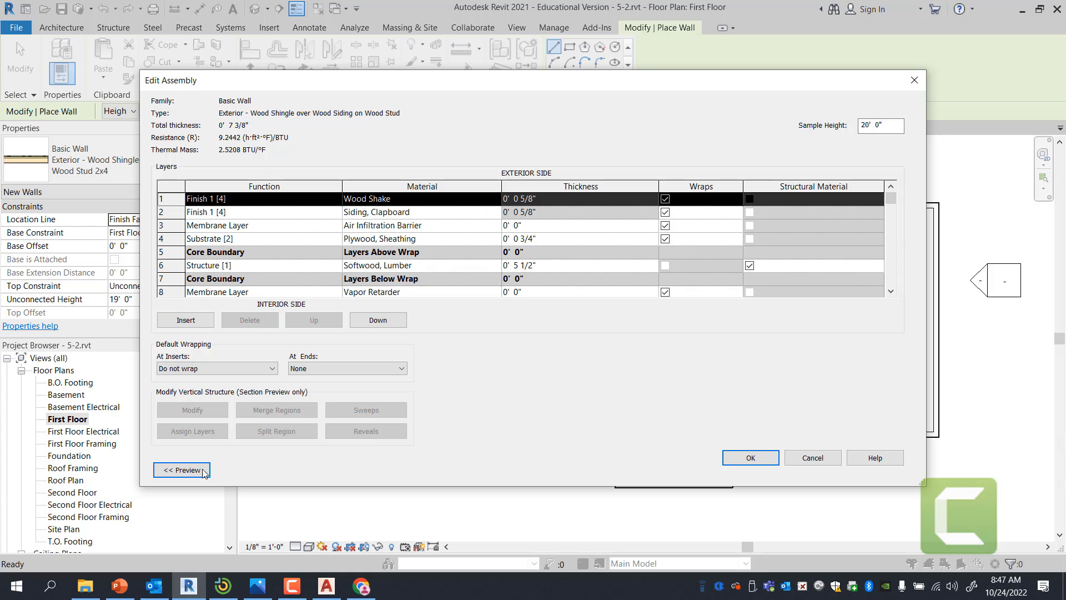
Expand the preview pane beside the wall assembly's layer list.
{"action": "left_click", "coordinate": [182, 469]}
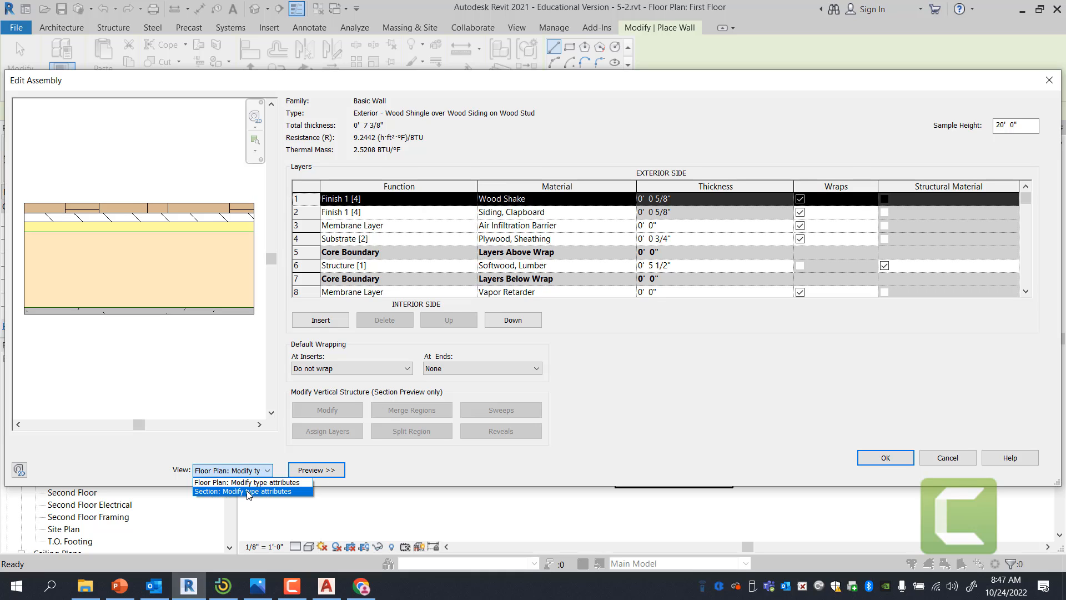
Switch the preview view to Section: Modify type attributes.
{"action": "left_click", "coordinate": [248, 491]}
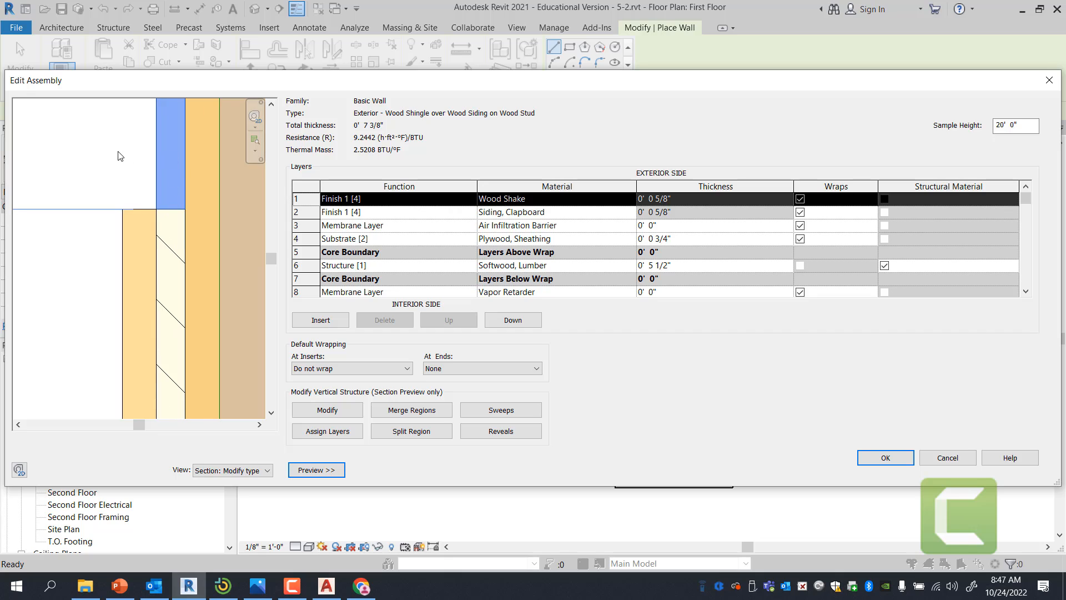
{"action": "mouse_move", "coordinate": [573, 227]}
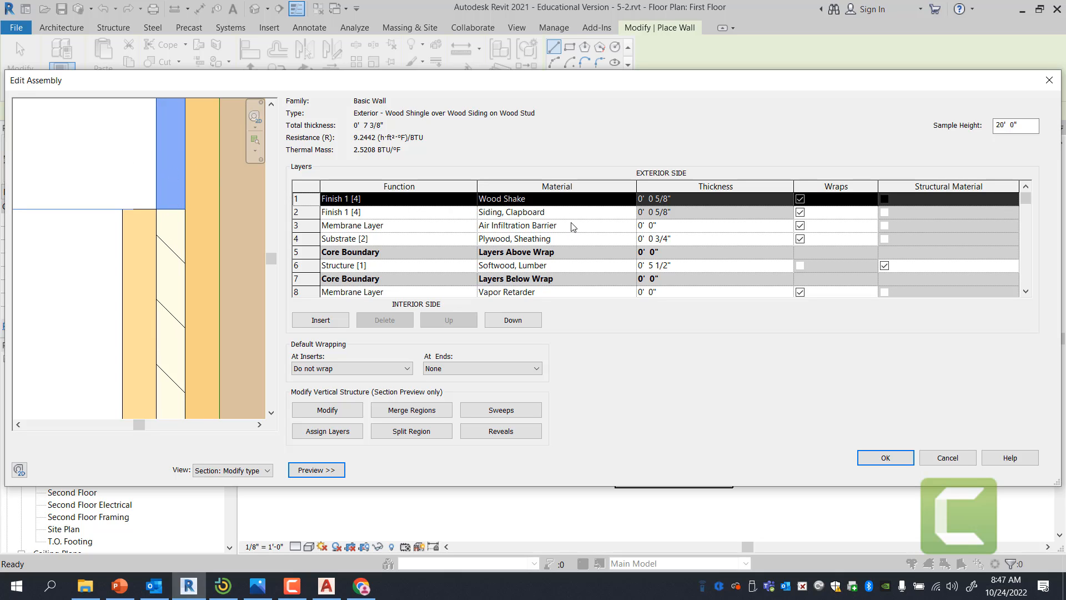
{"action": "mouse_move", "coordinate": [552, 206]}
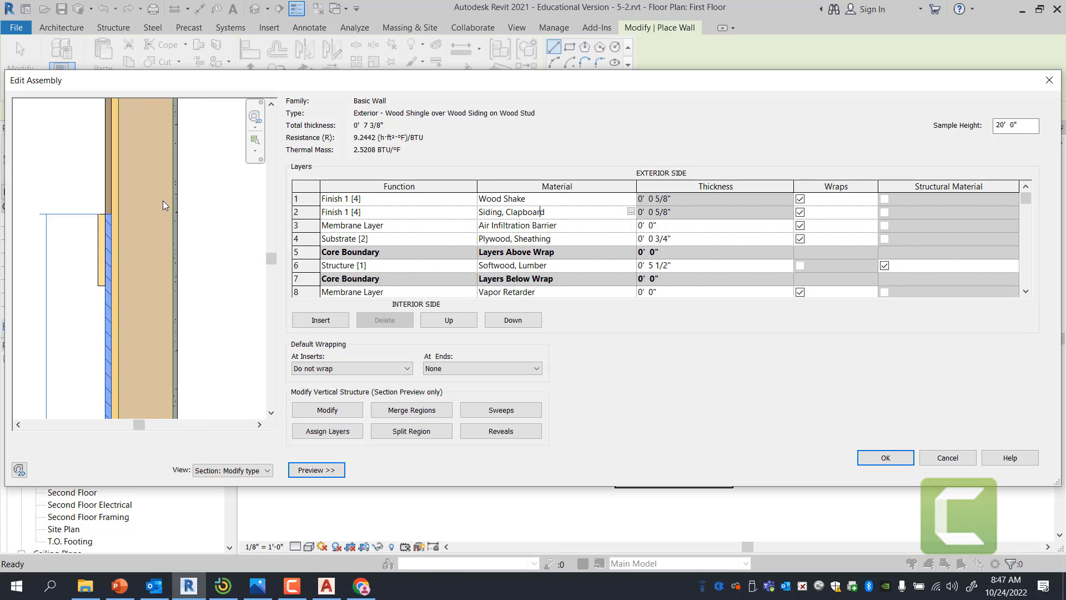
{"action": "mouse_move", "coordinate": [176, 228]}
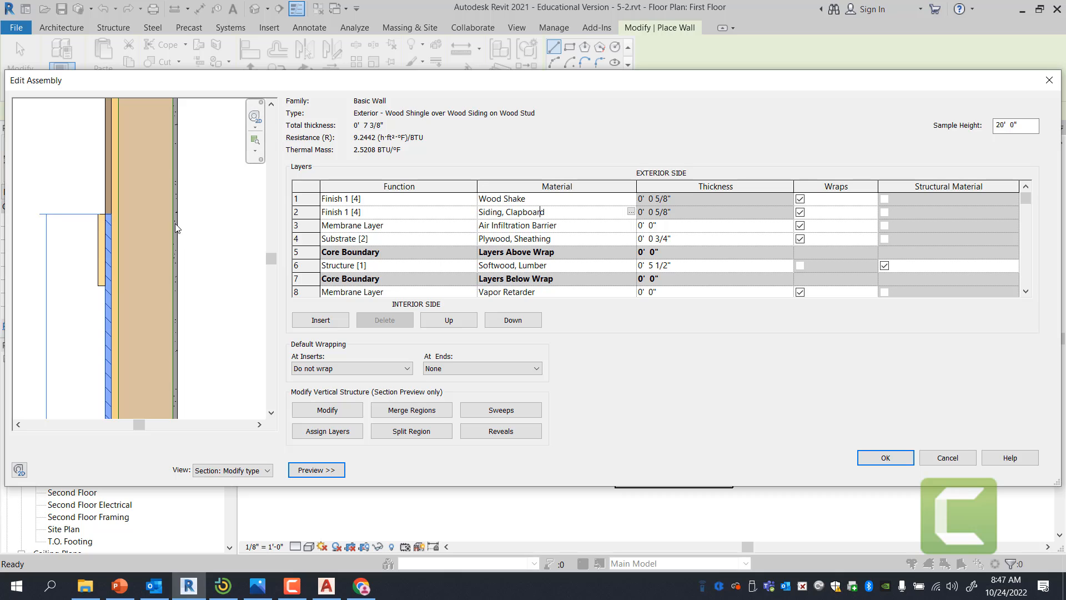
{"action": "mouse_move", "coordinate": [181, 214]}
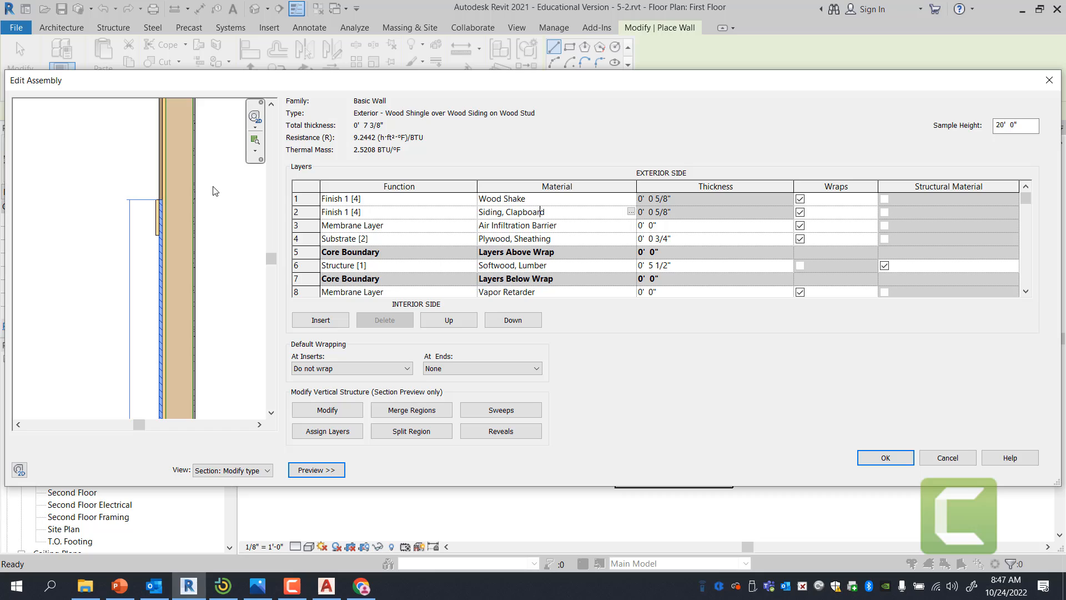
Enter vertical structure modification, then accept the Wood Shingle over Wood Siding assembly with OK.
{"action": "left_click", "coordinate": [500, 430]}
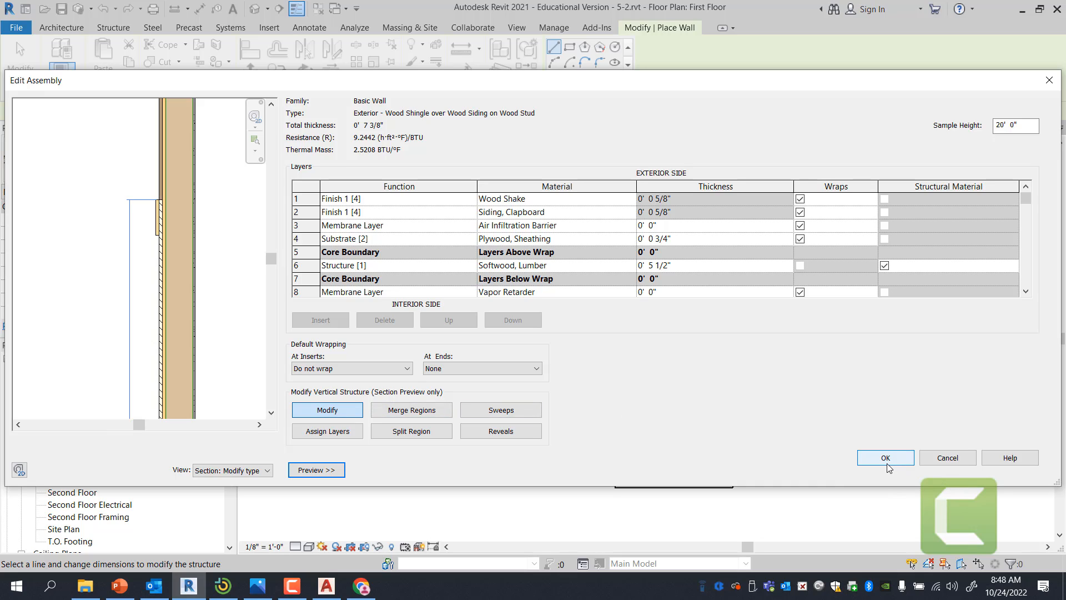
{"action": "mouse_move", "coordinate": [888, 467]}
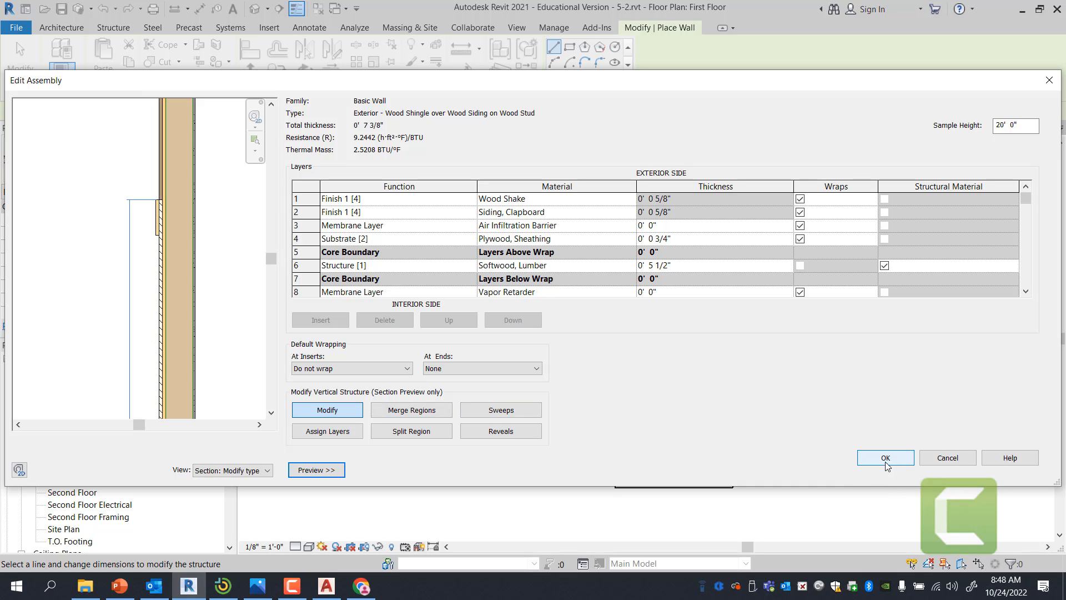
{"action": "left_click", "coordinate": [885, 457]}
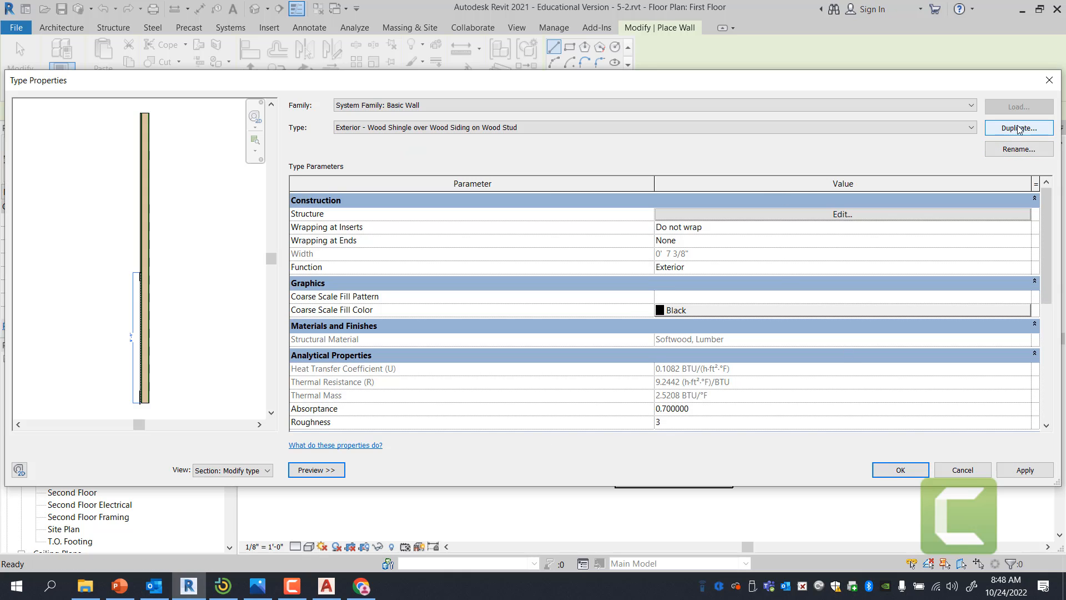
Duplicate the wall type as 'Exterior - Wood Shingle over Wood Siding on Wood Stud _Garage Wall'.
{"action": "left_click", "coordinate": [1018, 128]}
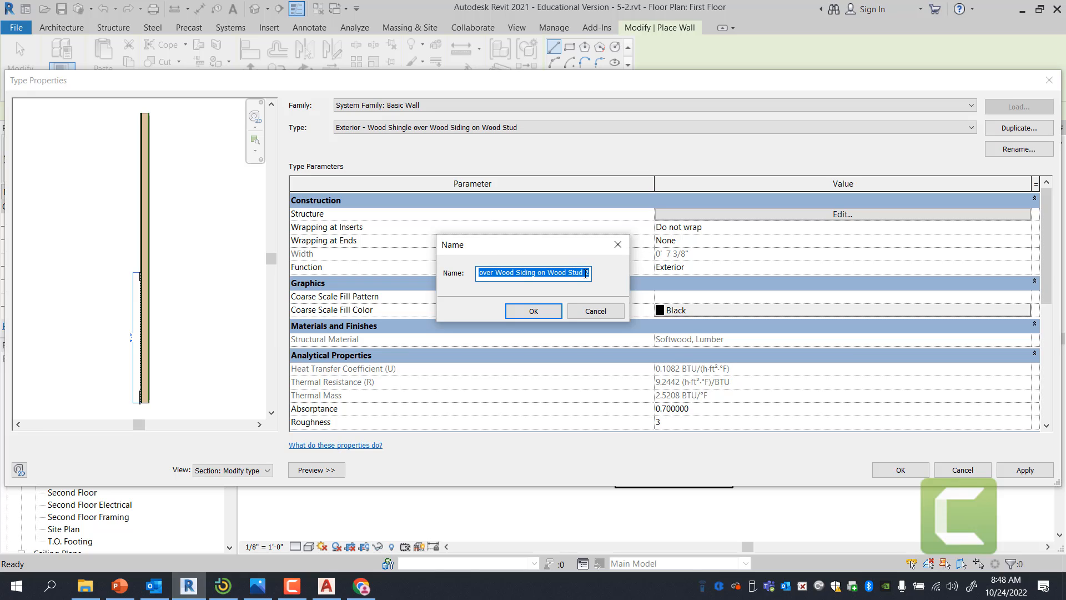
{"action": "left_click", "coordinate": [534, 272]}
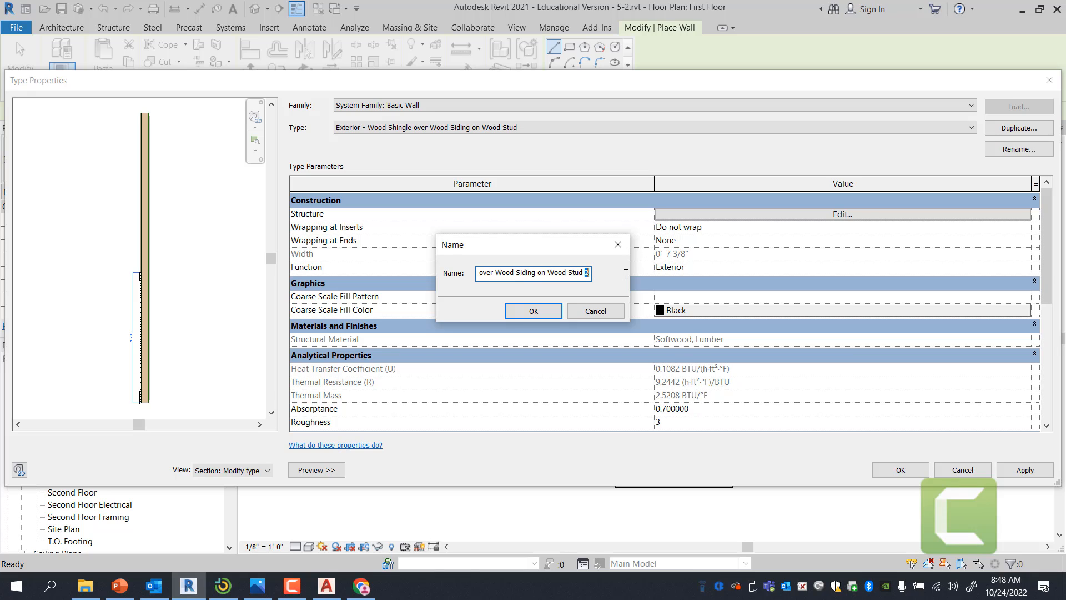
{"action": "key", "text": "Backspace"}
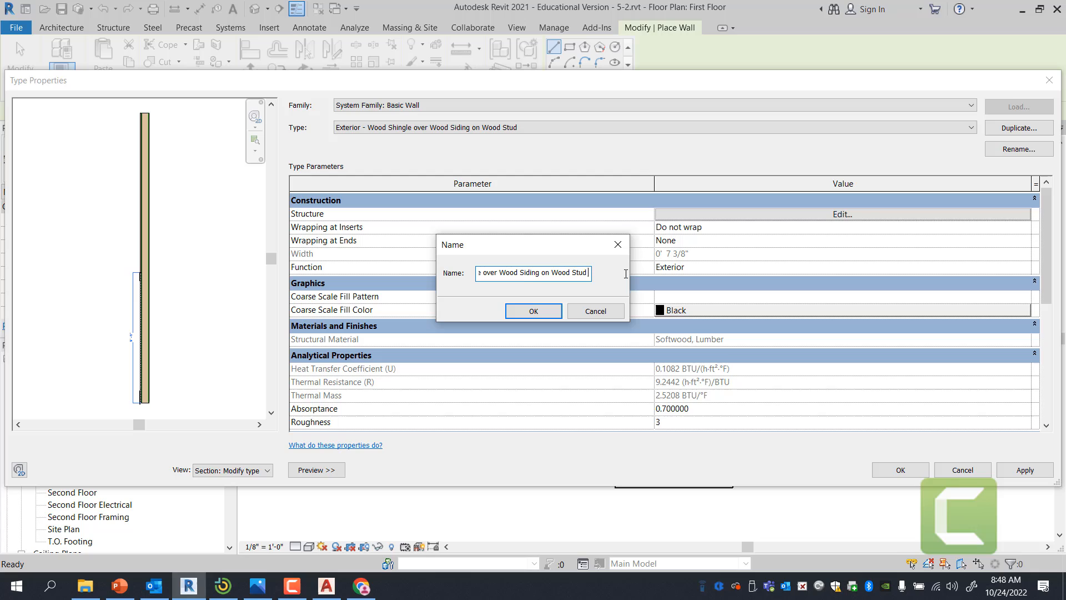
{"action": "type", "text": "_G"}
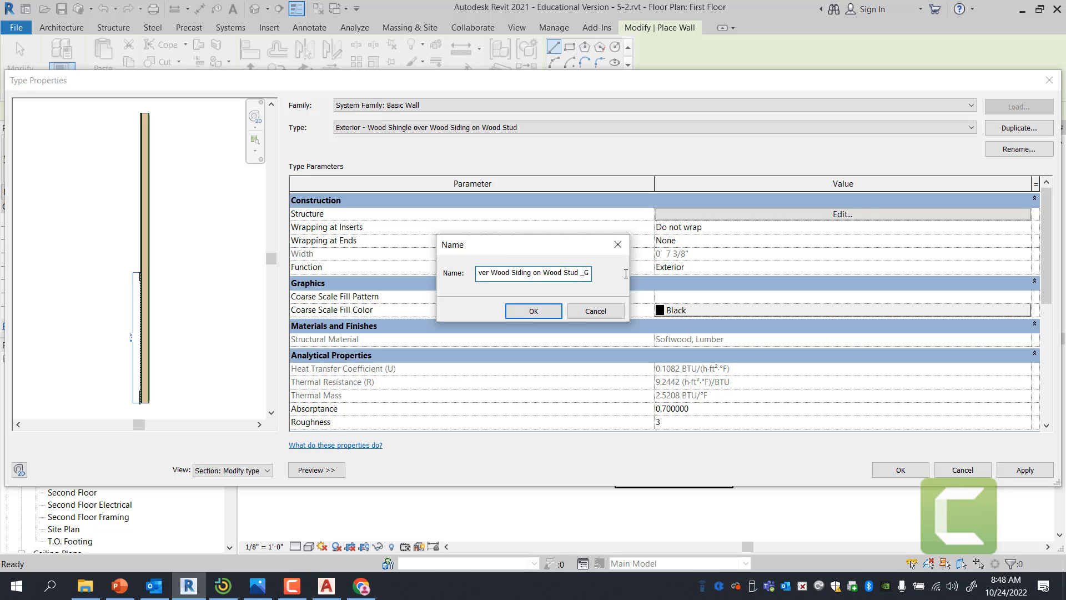
{"action": "type", "text": "Garage Wall"}
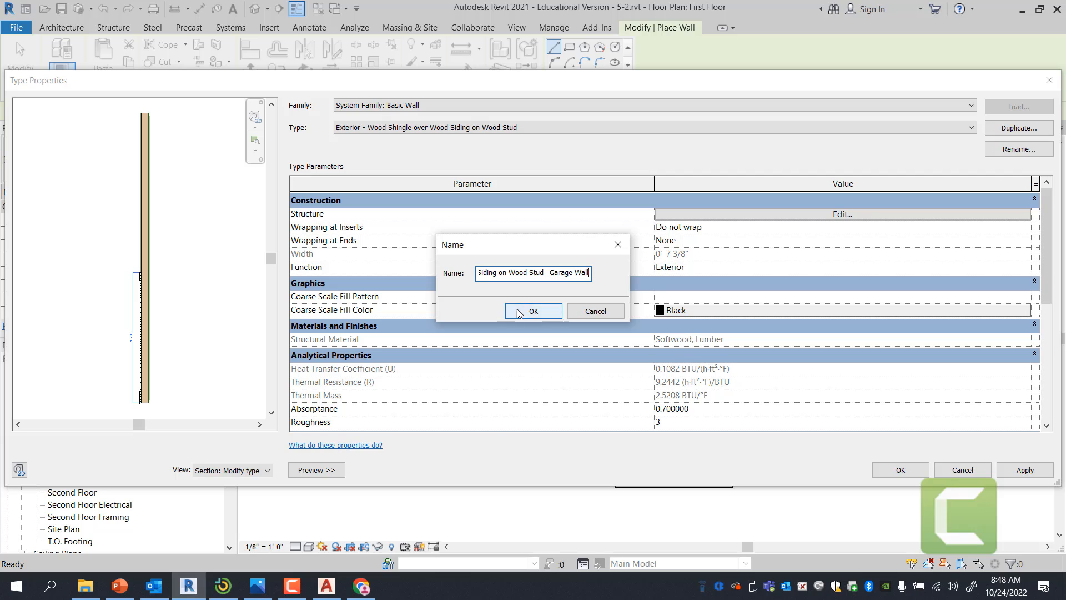
{"action": "left_click", "coordinate": [533, 311]}
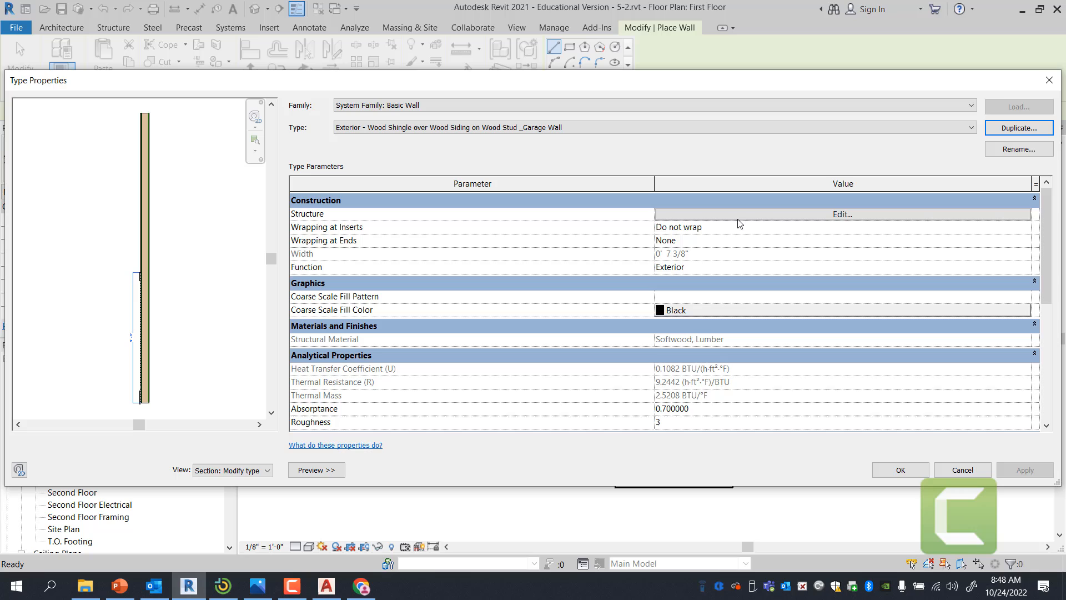
Edit the _Garage Wall structure, previewing it as Section: Modify type attributes.
{"action": "left_click", "coordinate": [841, 213]}
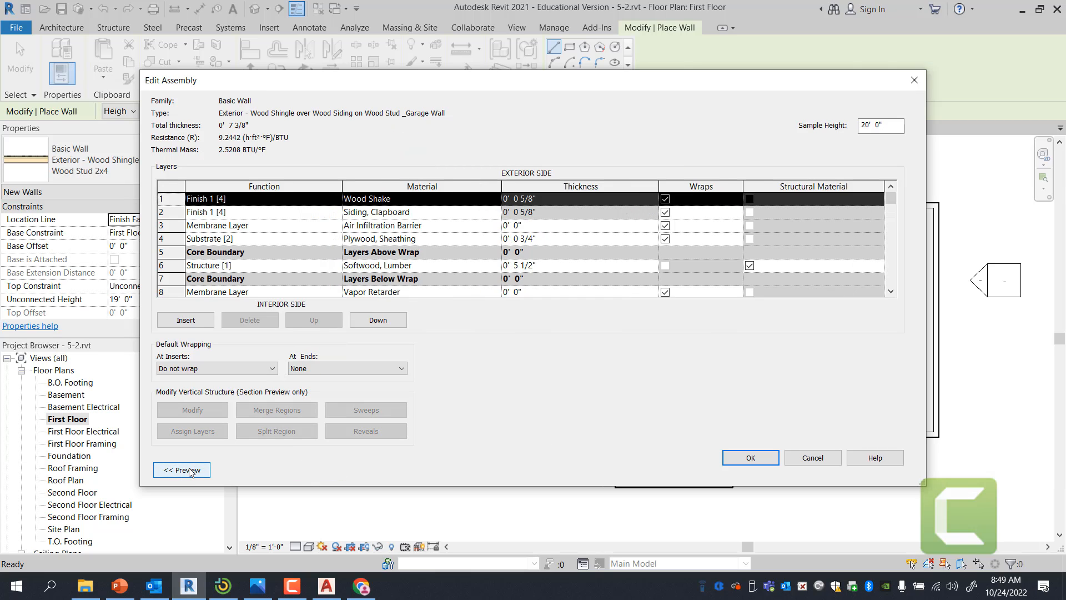
{"action": "left_click", "coordinate": [182, 469]}
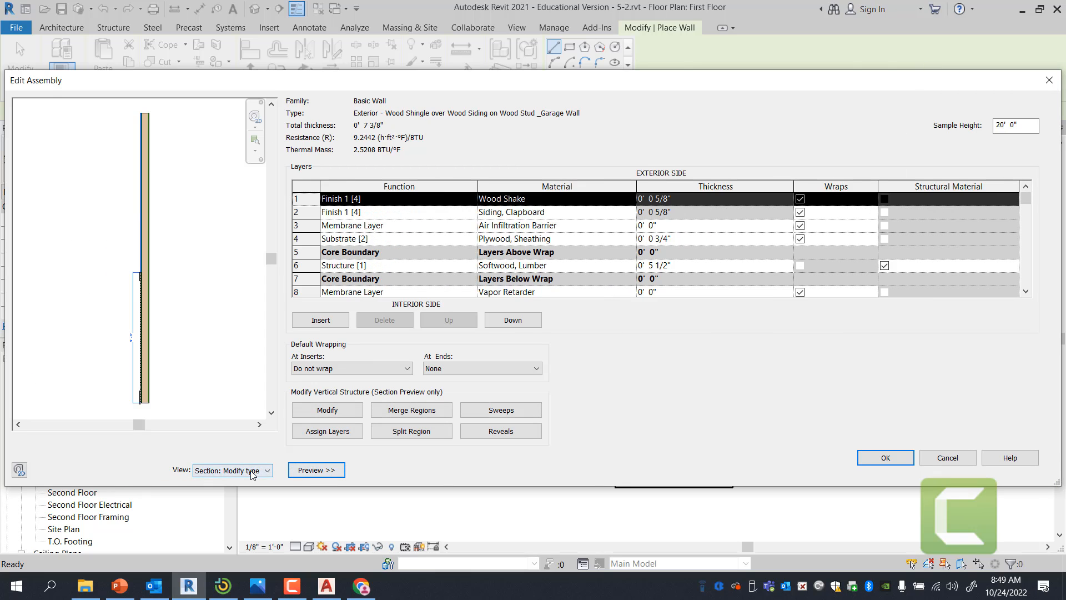
{"action": "left_click", "coordinate": [231, 469]}
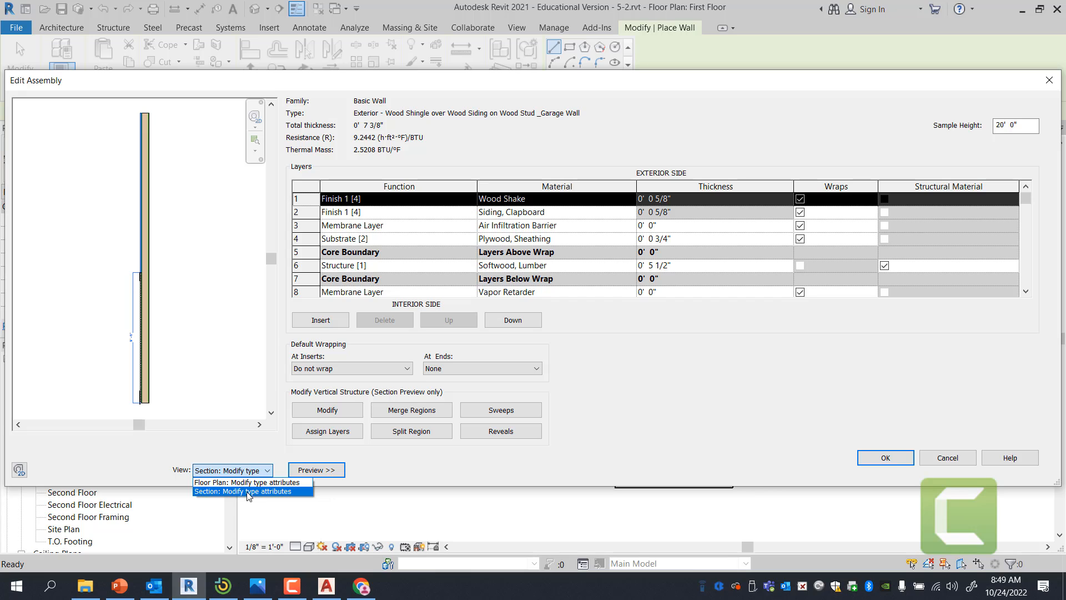
{"action": "left_click", "coordinate": [243, 491]}
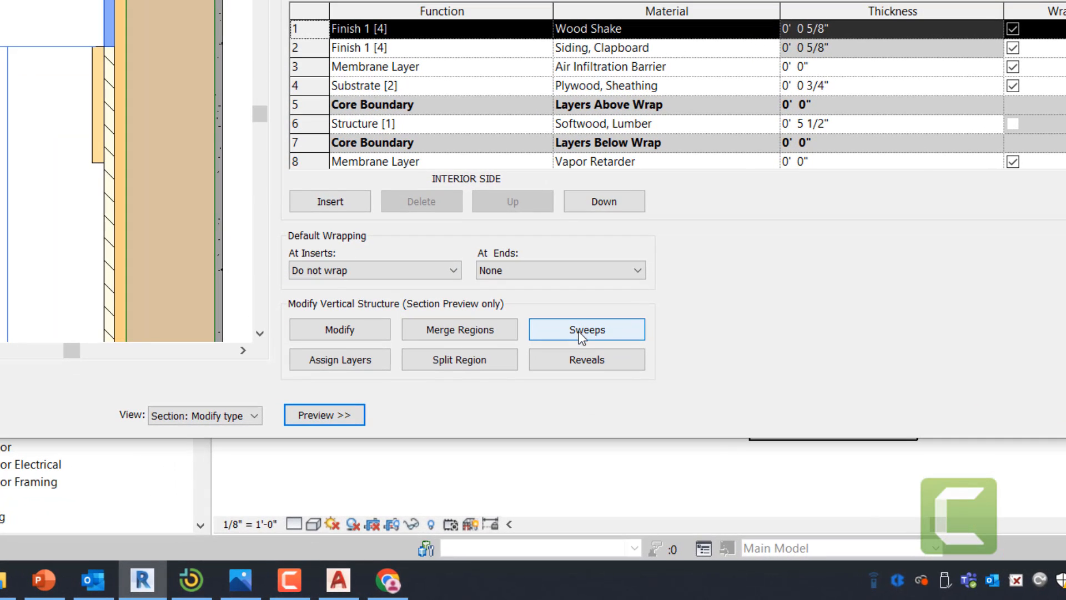
Open the Wall Sweeps list and browse for a profile to load.
{"action": "left_click", "coordinate": [586, 330]}
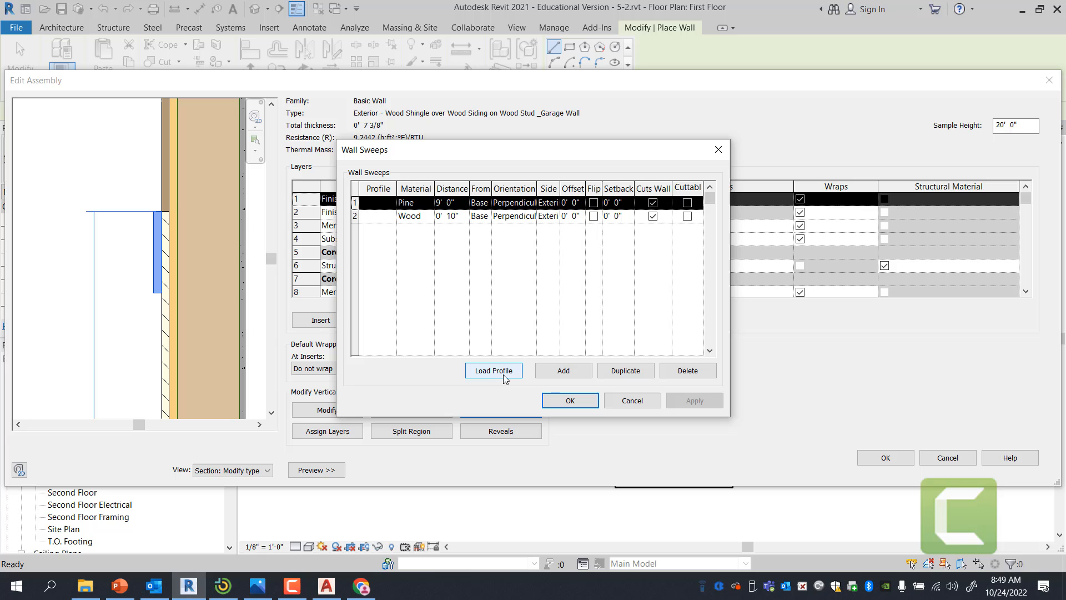
{"action": "left_click", "coordinate": [493, 370]}
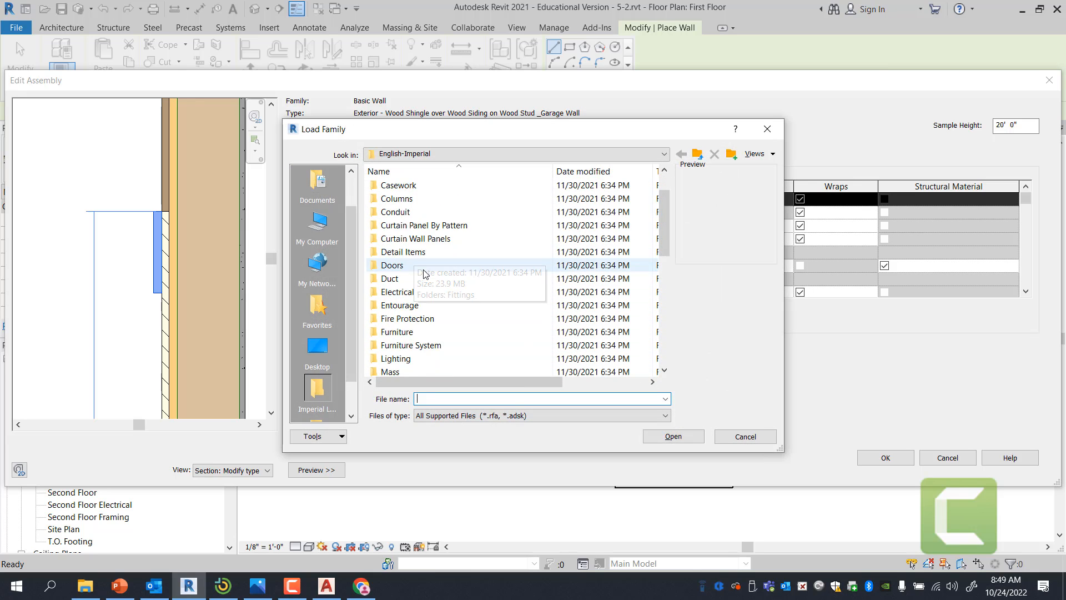
{"action": "scroll", "scroll_direction": "down", "scroll_amount": 3}
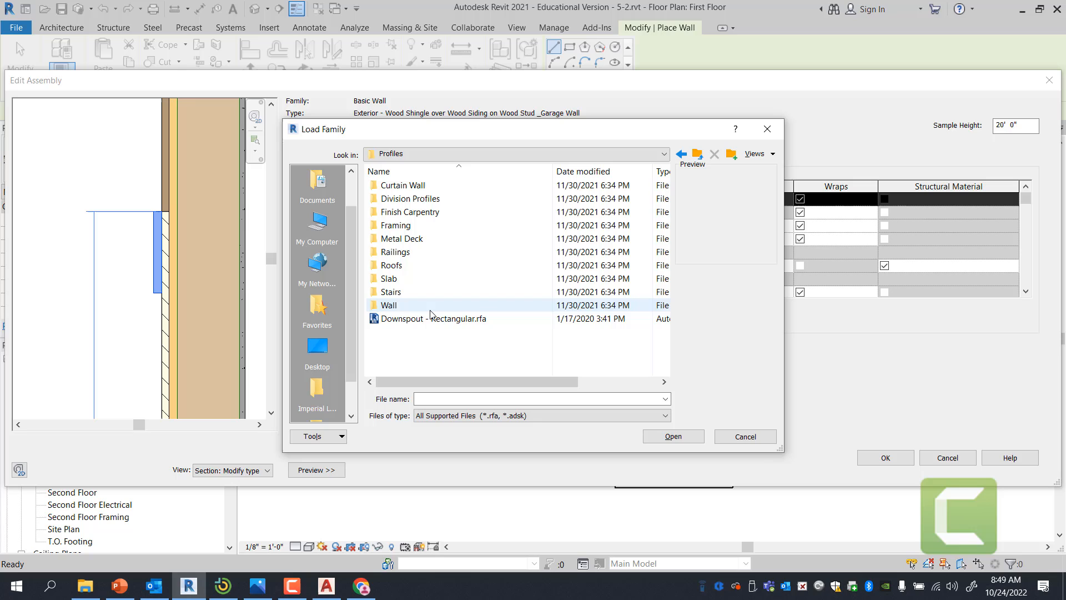
{"action": "mouse_move", "coordinate": [388, 305]}
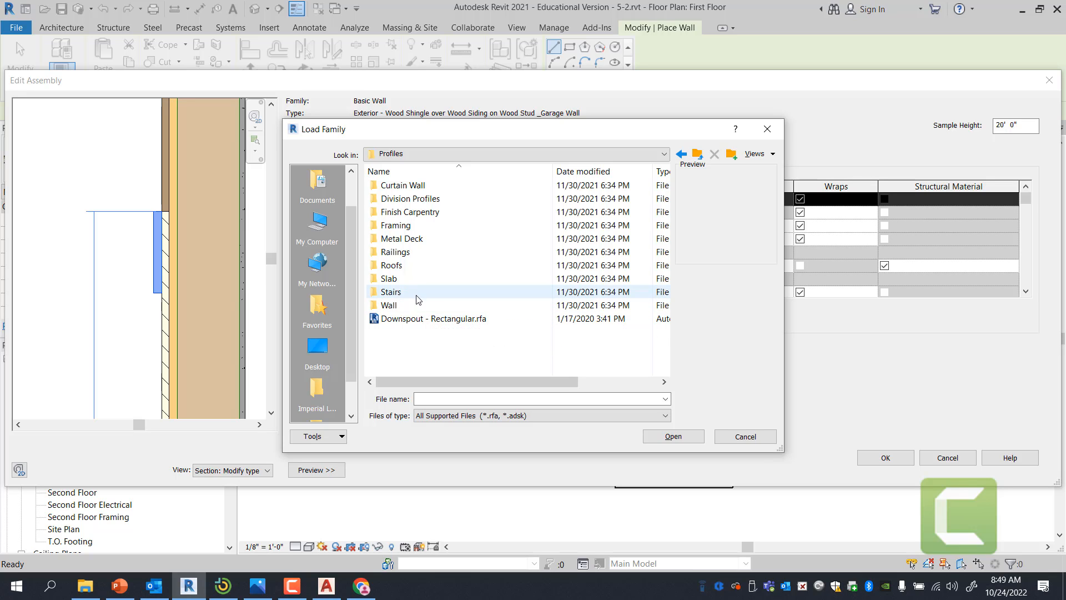
{"action": "left_click", "coordinate": [744, 436]}
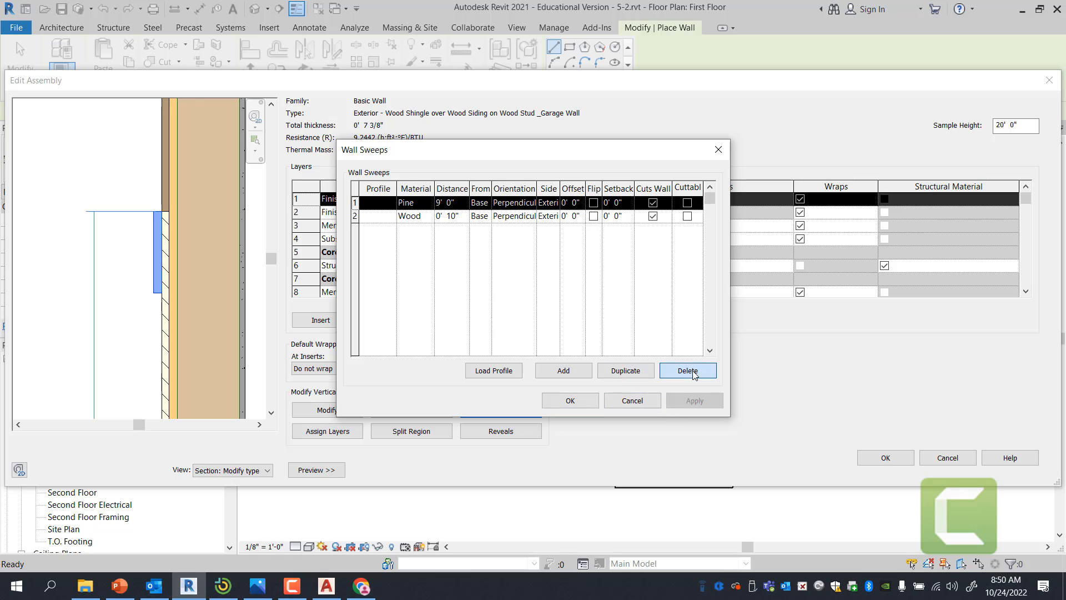
Delete the Pine and Wood sweeps, then apply and close the dialog.
{"action": "left_click", "coordinate": [687, 370]}
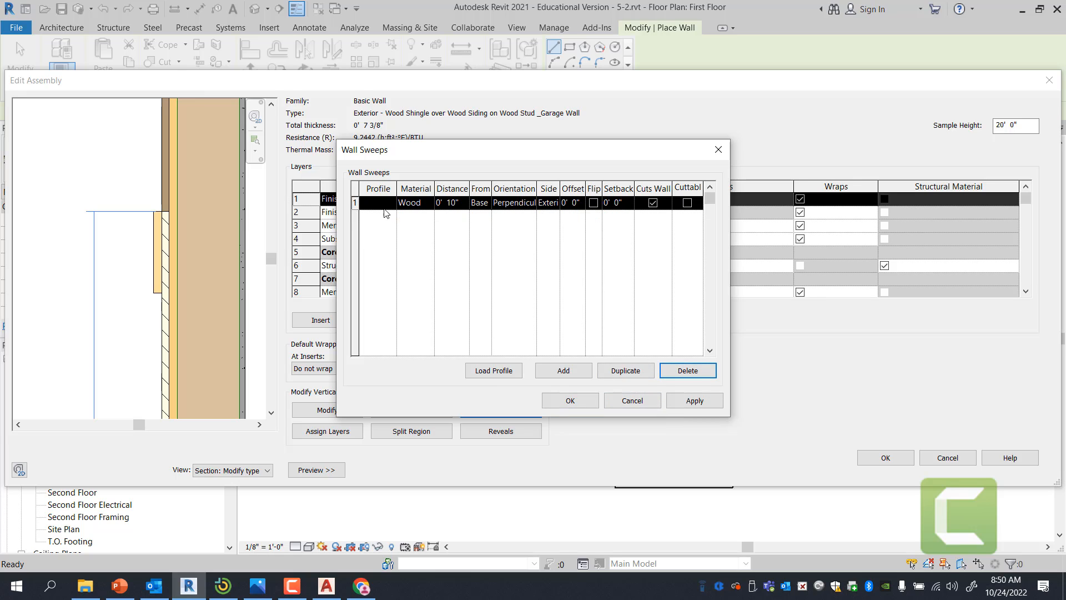
{"action": "left_click", "coordinate": [687, 370]}
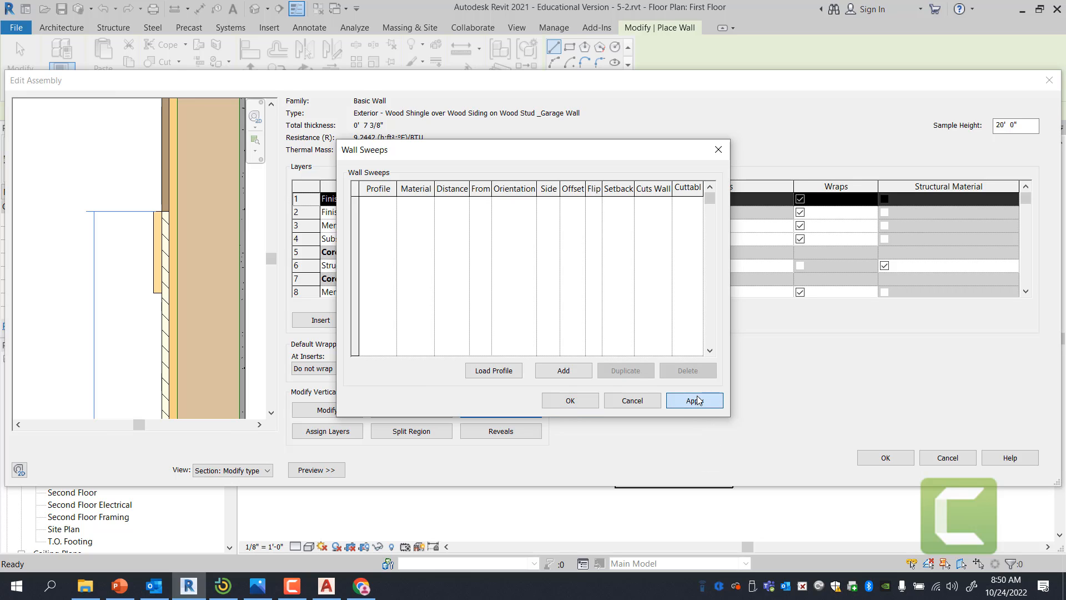
{"action": "left_click", "coordinate": [693, 399]}
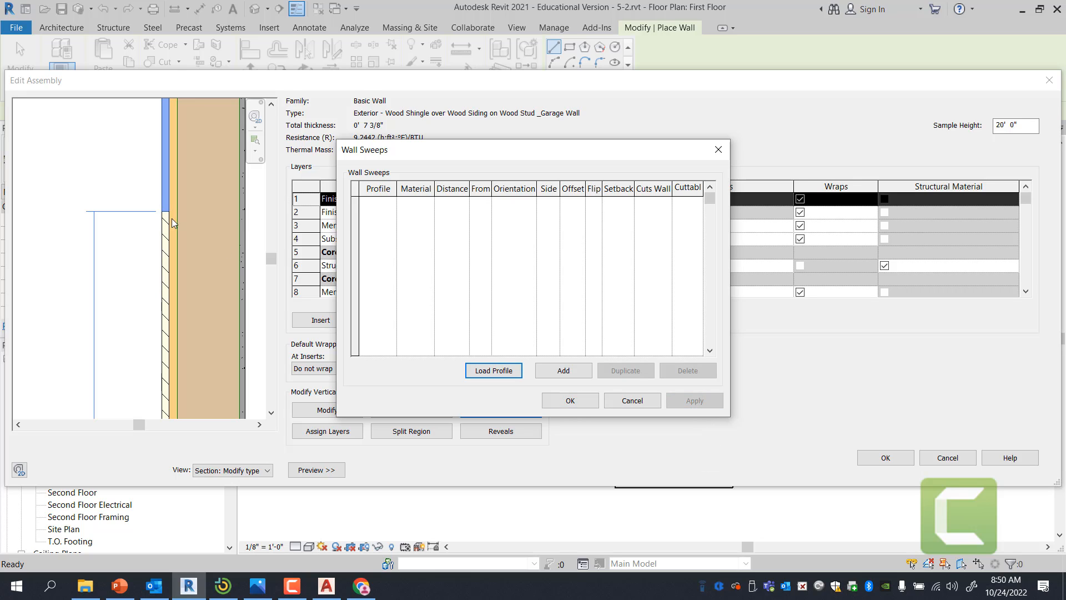
{"action": "left_click", "coordinate": [570, 399]}
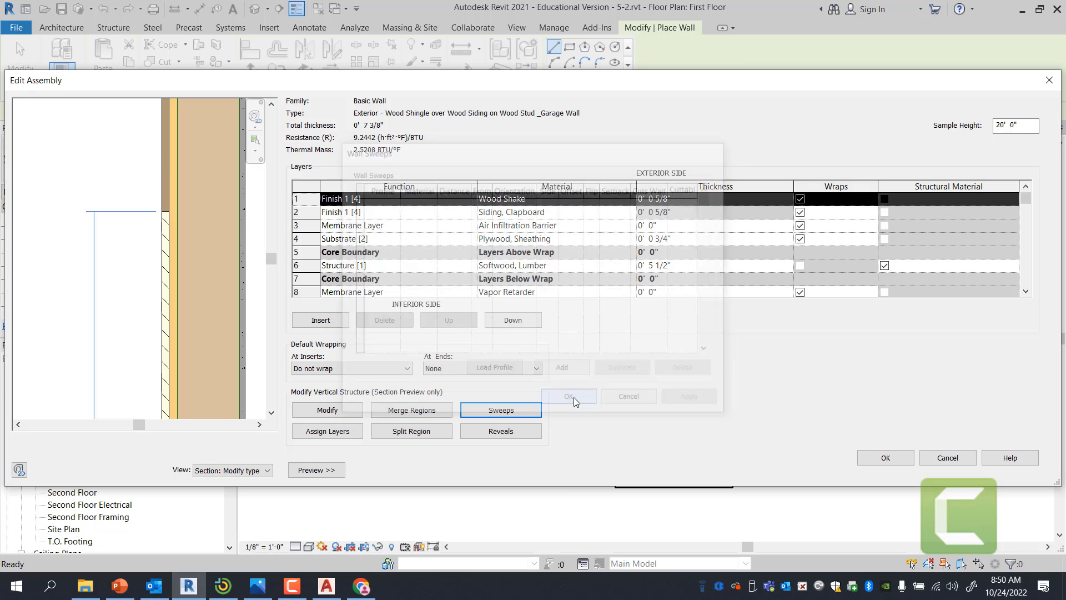
{"action": "left_click", "coordinate": [568, 396]}
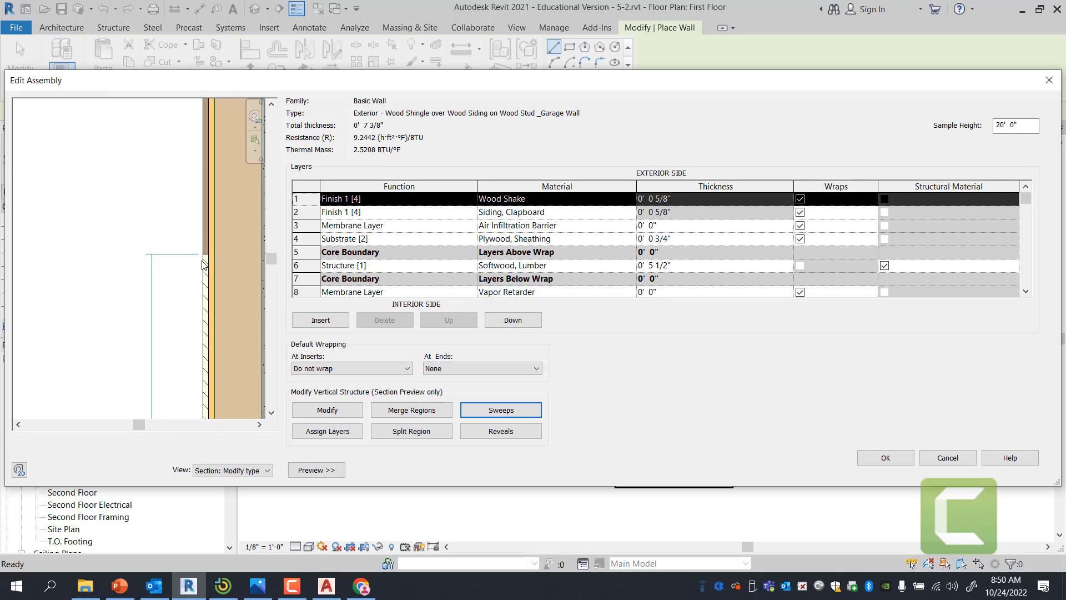
{"action": "mouse_move", "coordinate": [203, 281]}
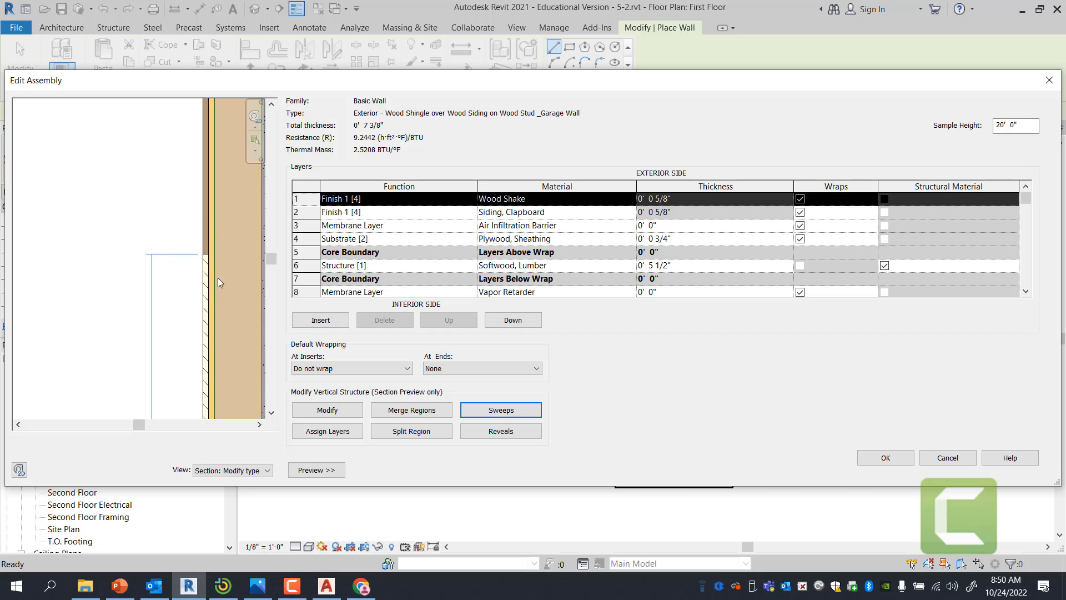
{"action": "mouse_move", "coordinate": [219, 266]}
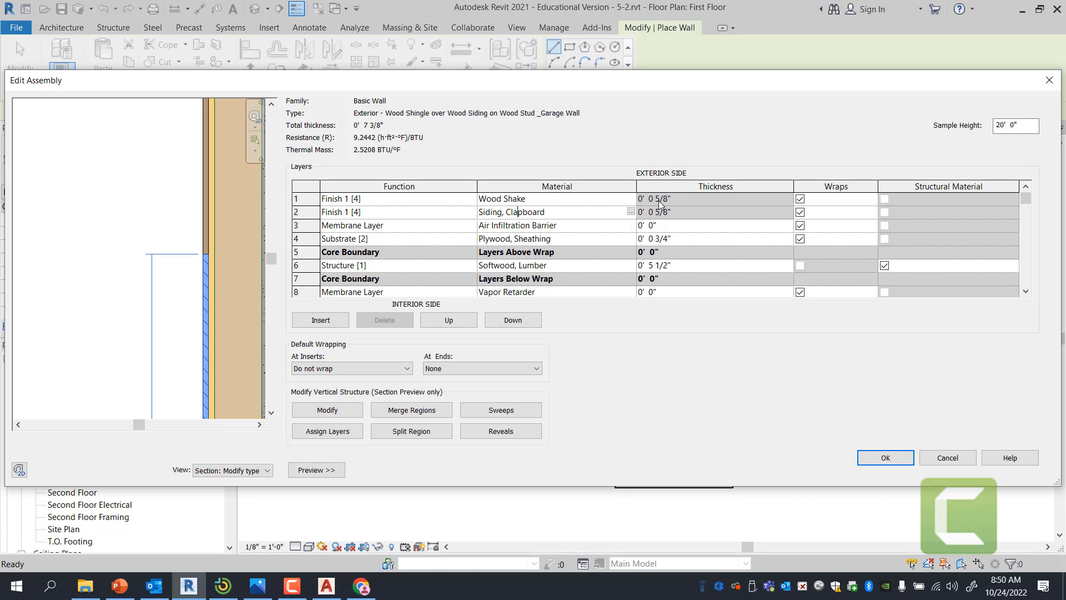
{"action": "mouse_move", "coordinate": [841, 199]}
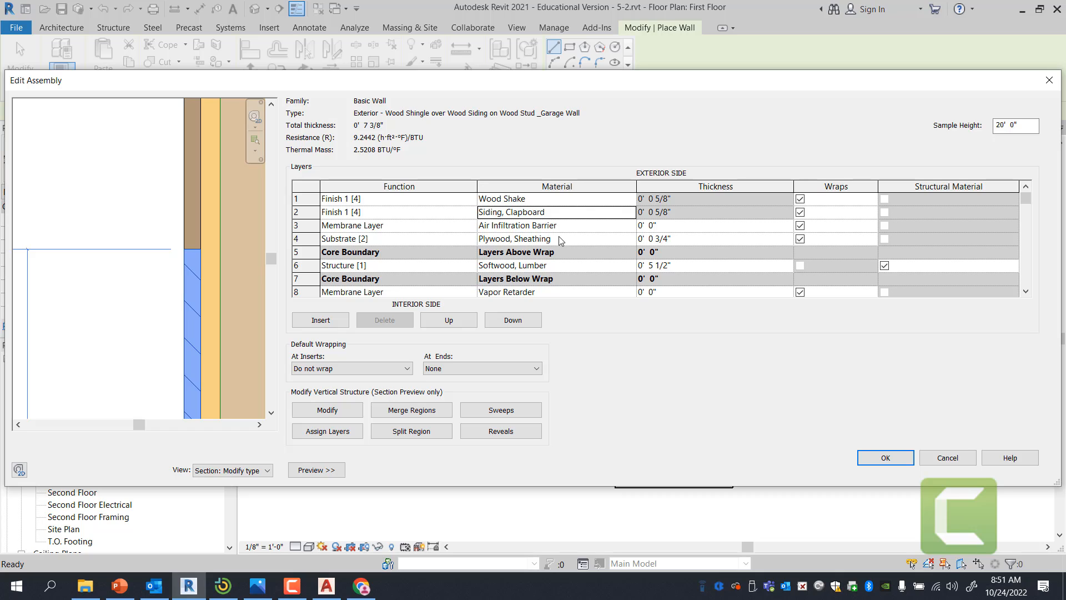
{"action": "mouse_move", "coordinate": [557, 246]}
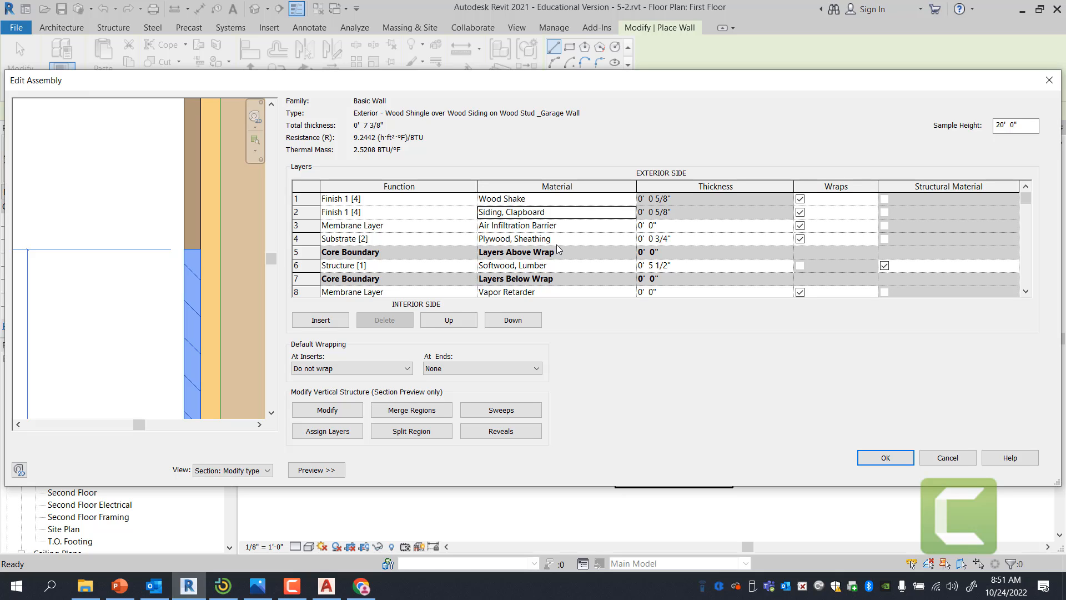
{"action": "mouse_move", "coordinate": [214, 284]}
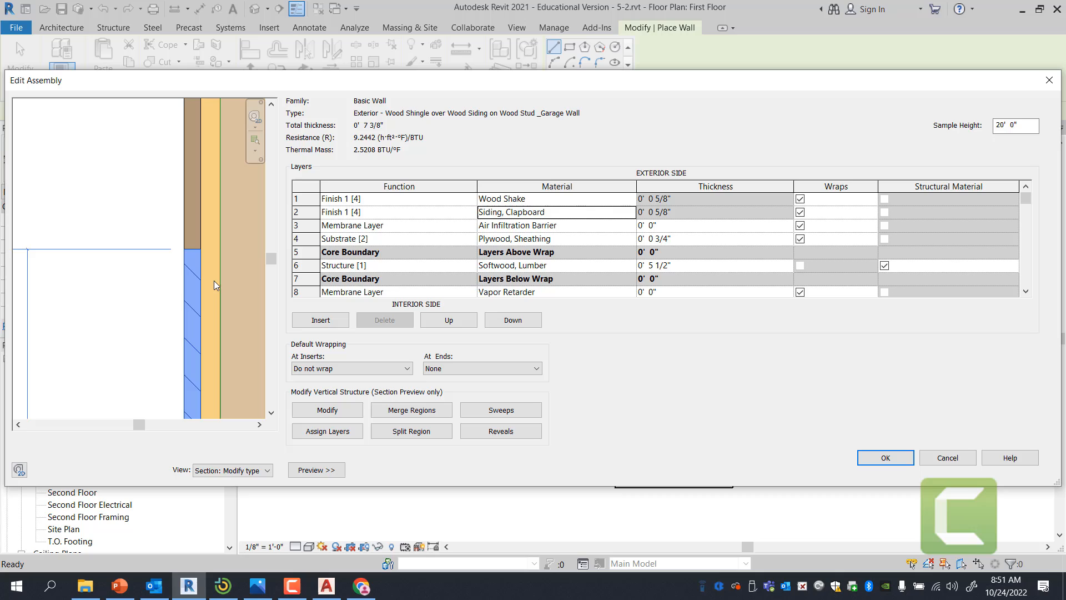
{"action": "mouse_move", "coordinate": [207, 272]}
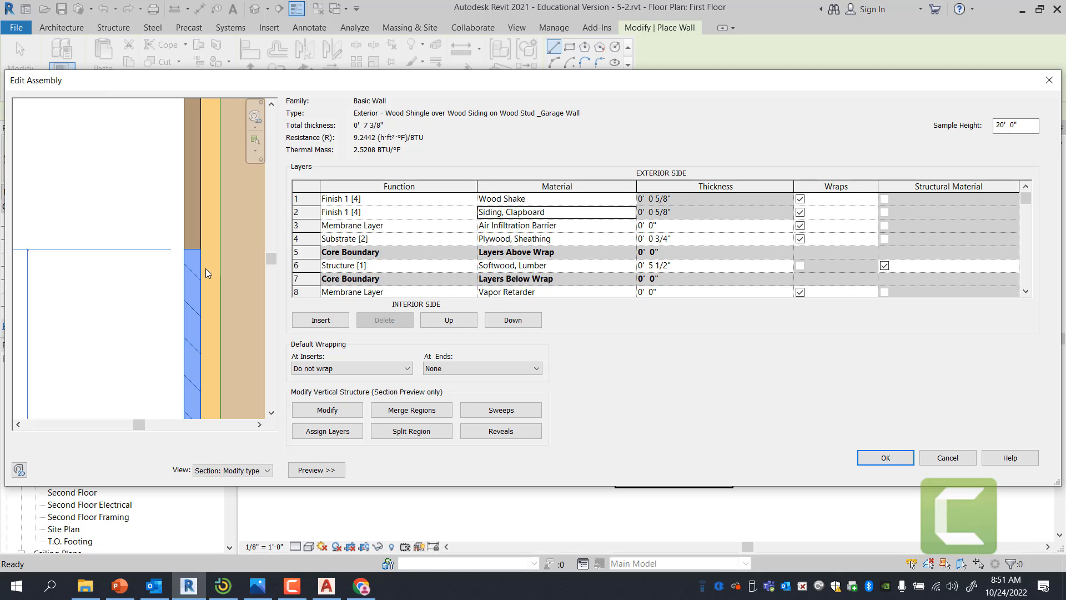
{"action": "mouse_move", "coordinate": [206, 265]}
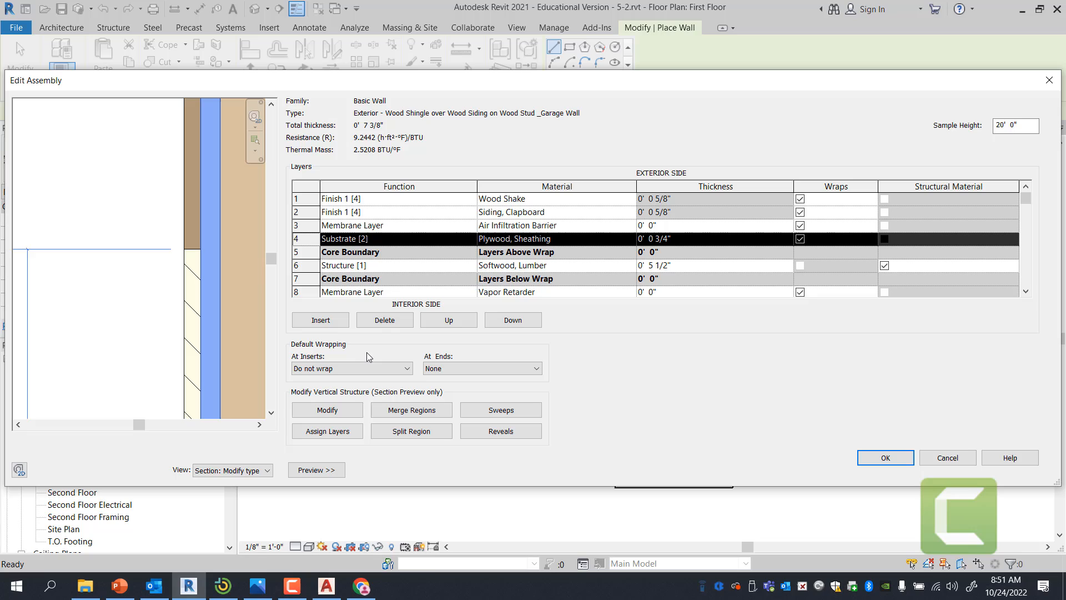
Insert a Substrate [2] layer of Gypsum Wall Board above the plywood sheathing.
{"action": "left_click", "coordinate": [319, 320]}
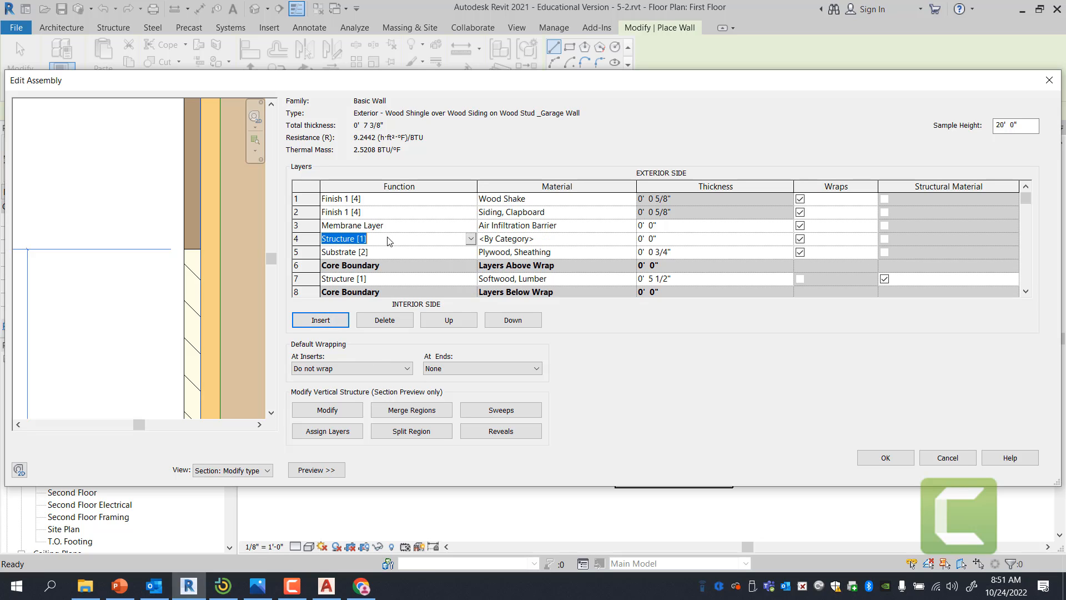
{"action": "left_click", "coordinate": [343, 252]}
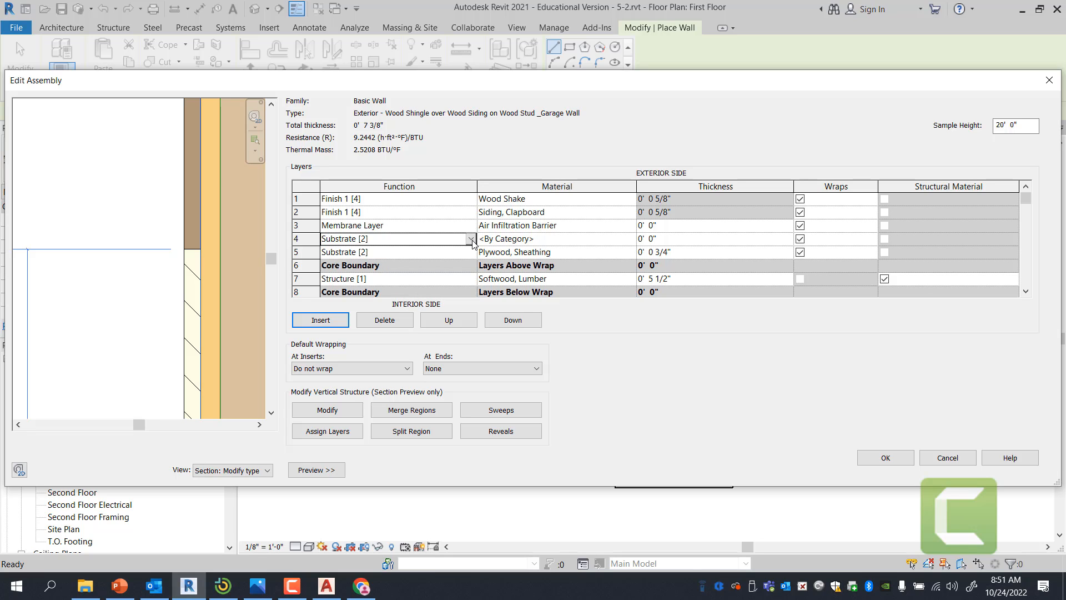
{"action": "left_click", "coordinate": [364, 238]}
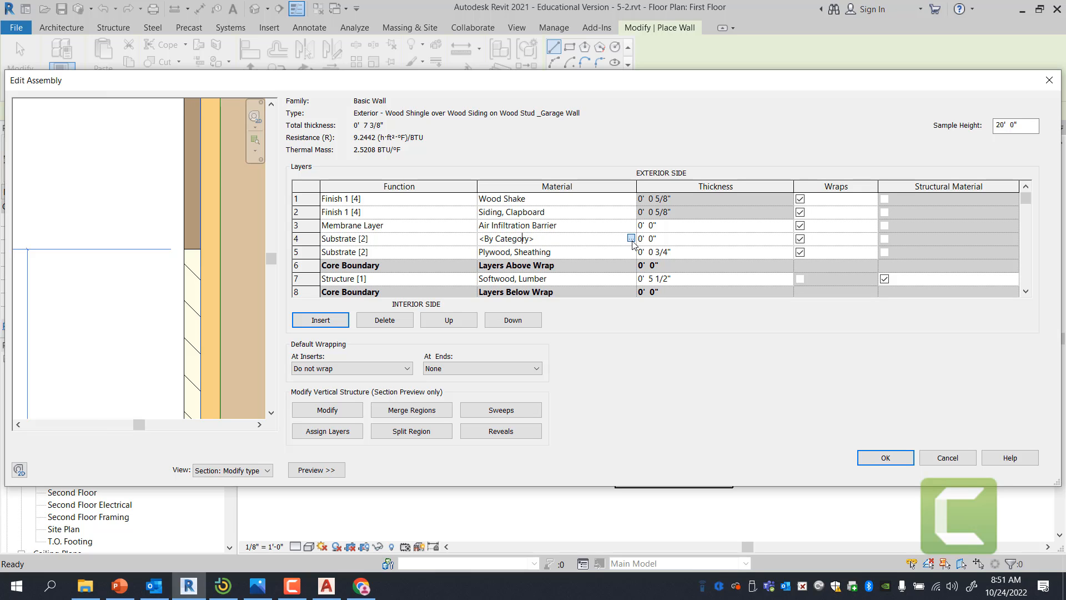
{"action": "left_click", "coordinate": [630, 238]}
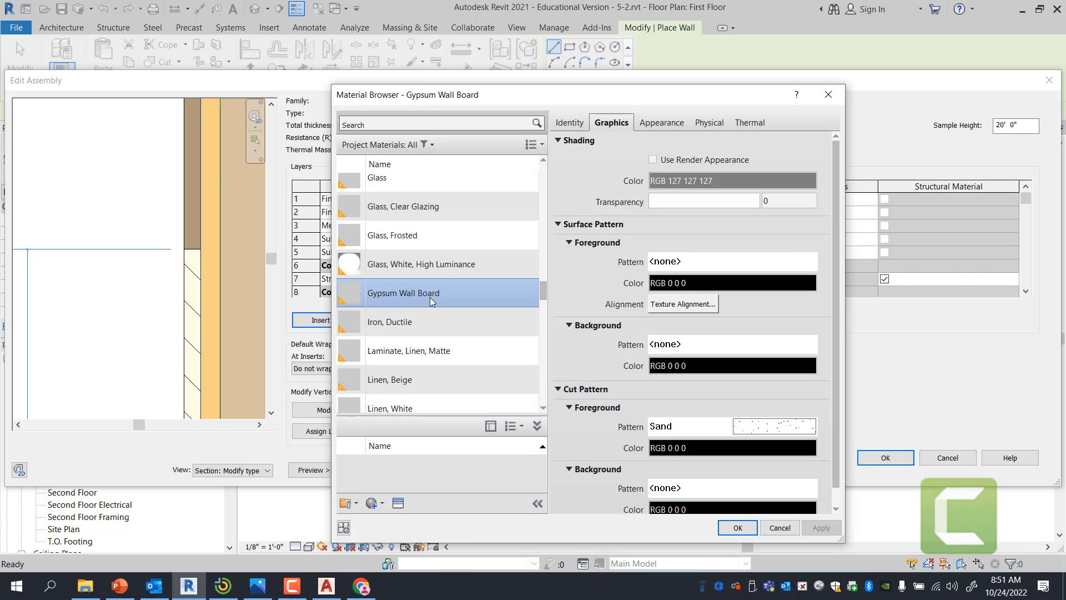
{"action": "left_click", "coordinate": [737, 527]}
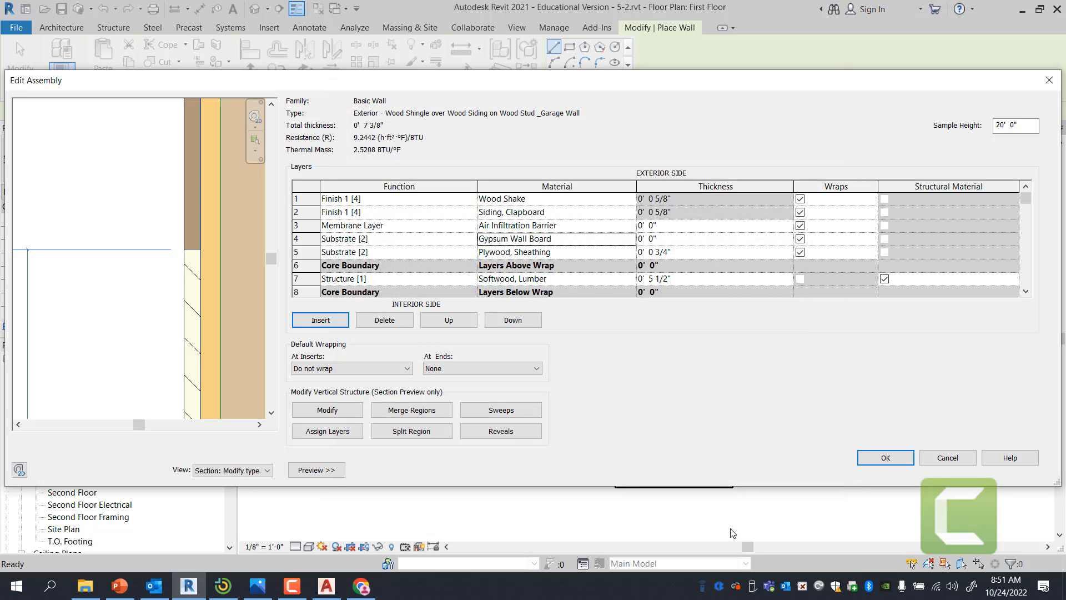
{"action": "mouse_move", "coordinate": [649, 252]}
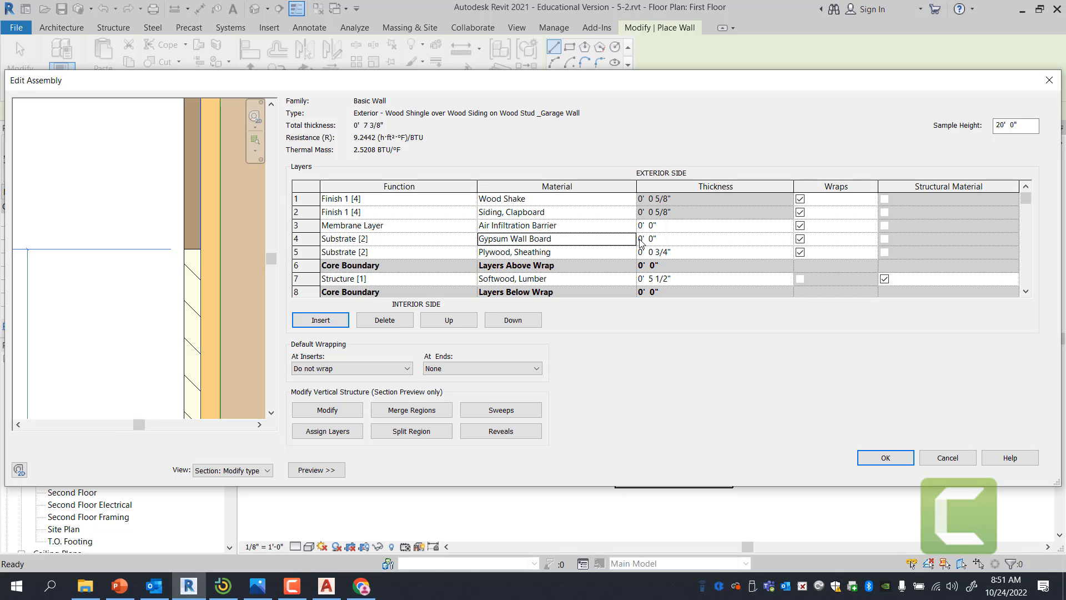
{"action": "mouse_move", "coordinate": [557, 368]}
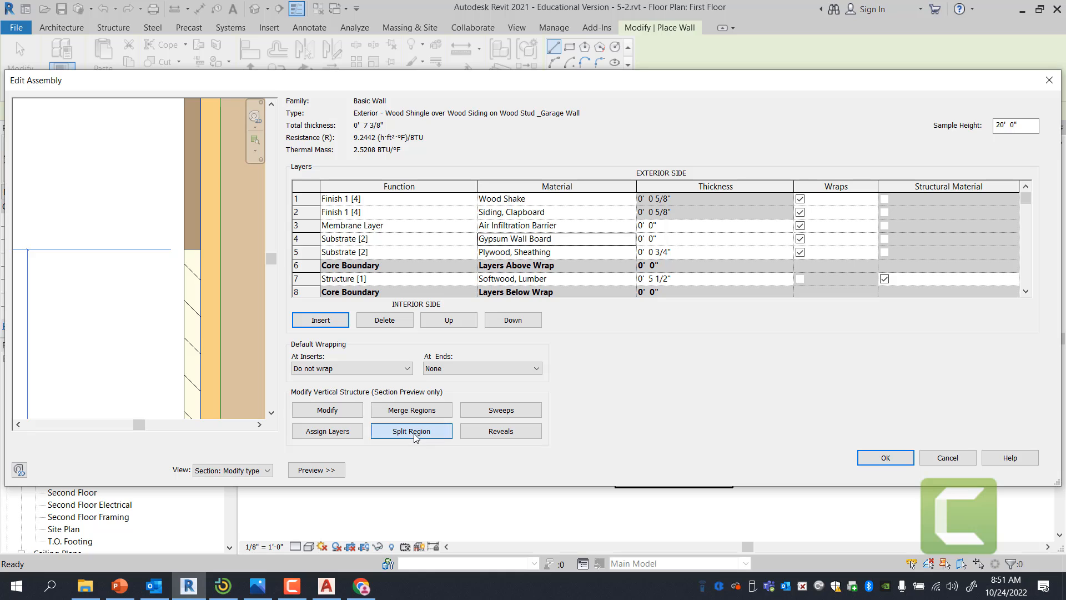
Split the plywood sheathing in the section preview, leaving it Variable thickness.
{"action": "left_click", "coordinate": [411, 431]}
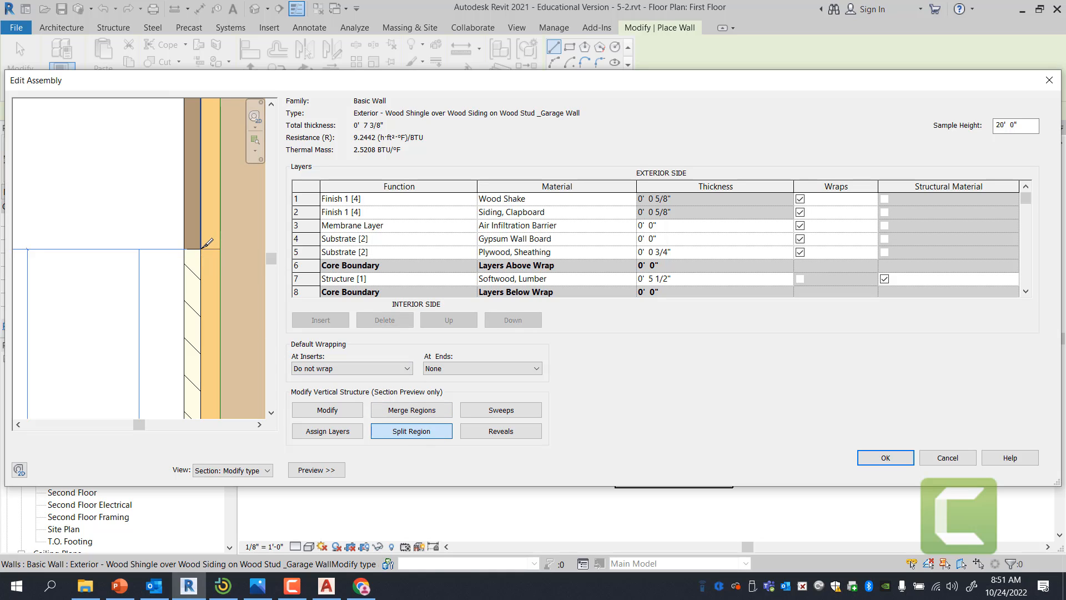
{"action": "left_click", "coordinate": [204, 249]}
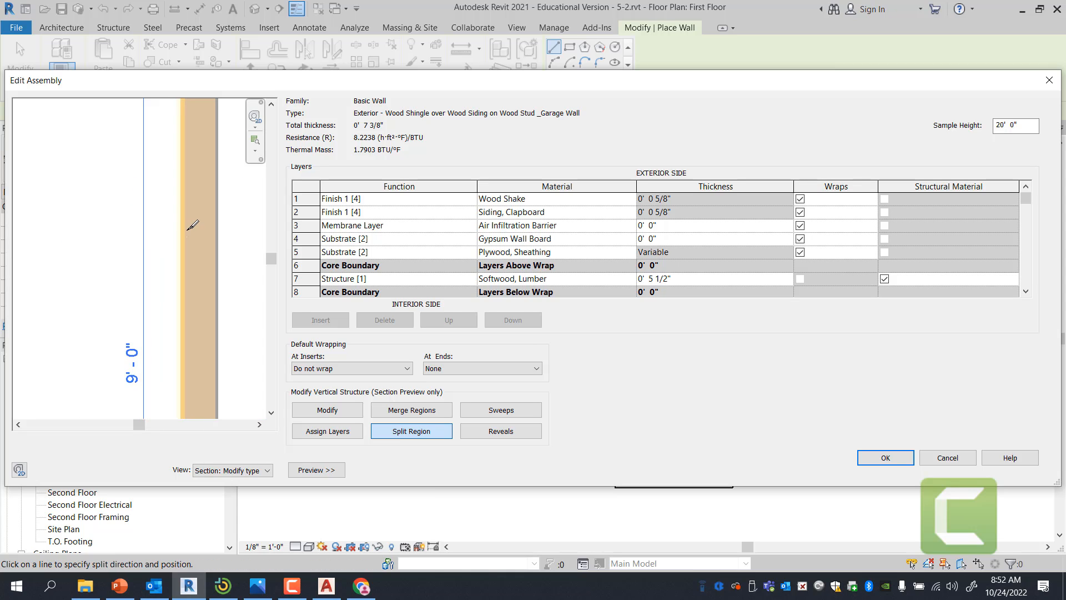
{"action": "left_click", "coordinate": [178, 153]}
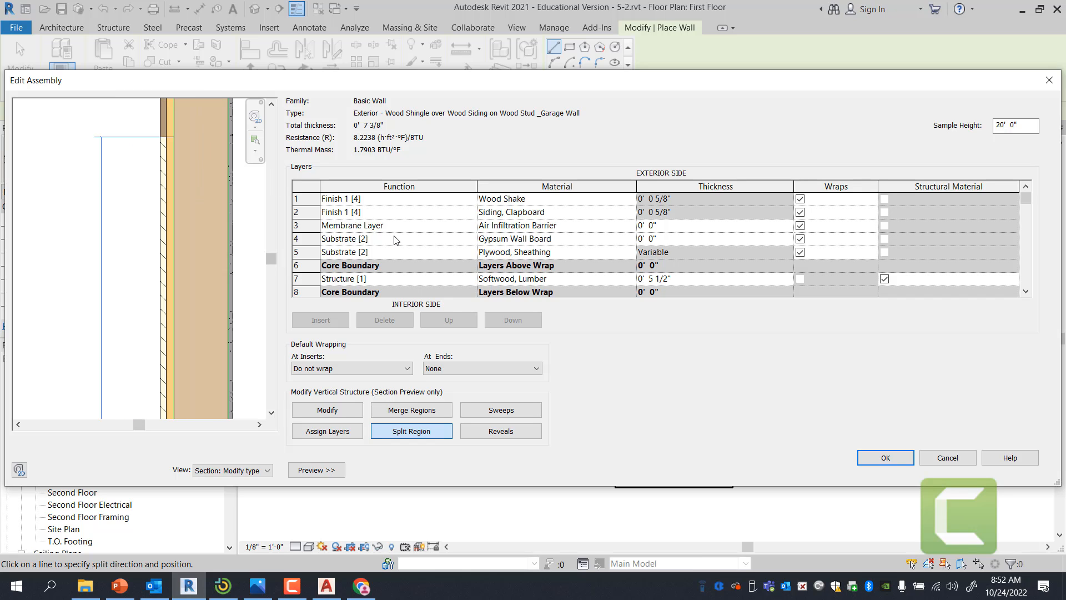
{"action": "scroll", "scroll_direction": "down", "scroll_amount": 3}
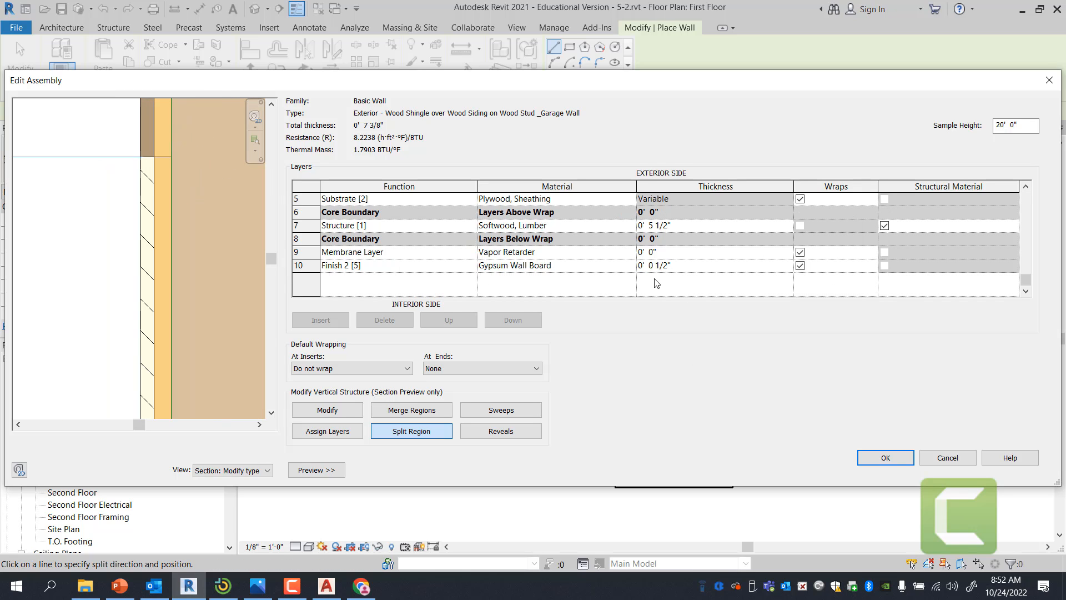
{"action": "mouse_move", "coordinate": [467, 396]}
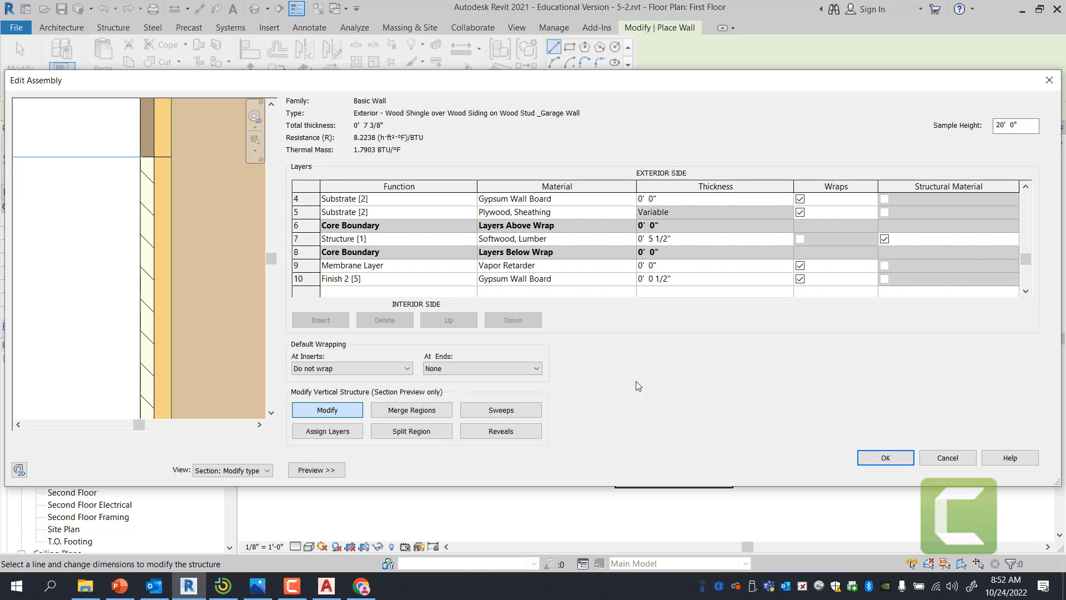
{"action": "mouse_move", "coordinate": [482, 427]}
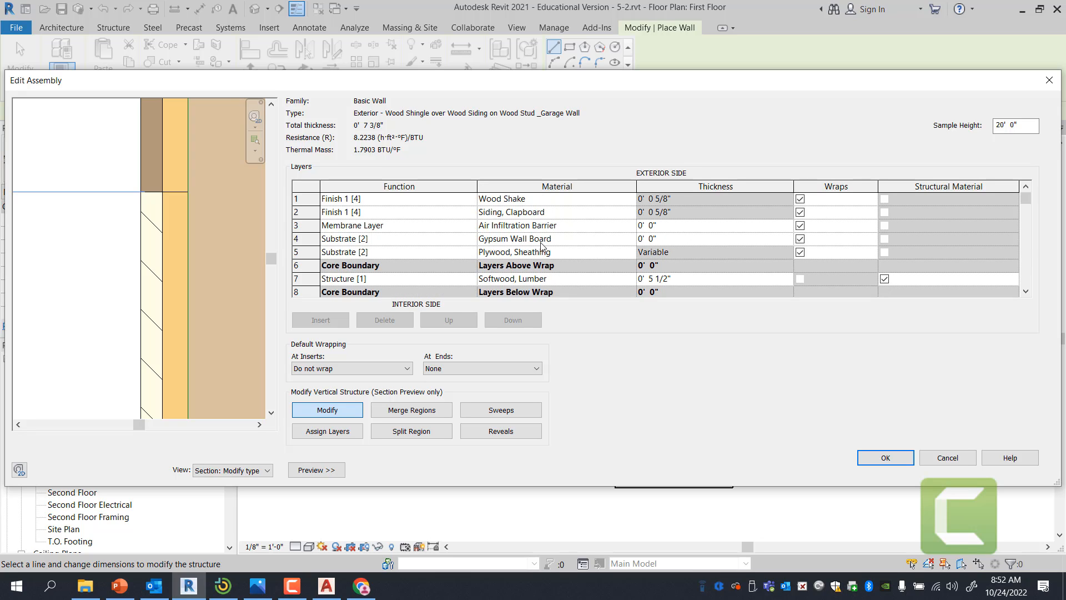
{"action": "mouse_move", "coordinate": [373, 379]}
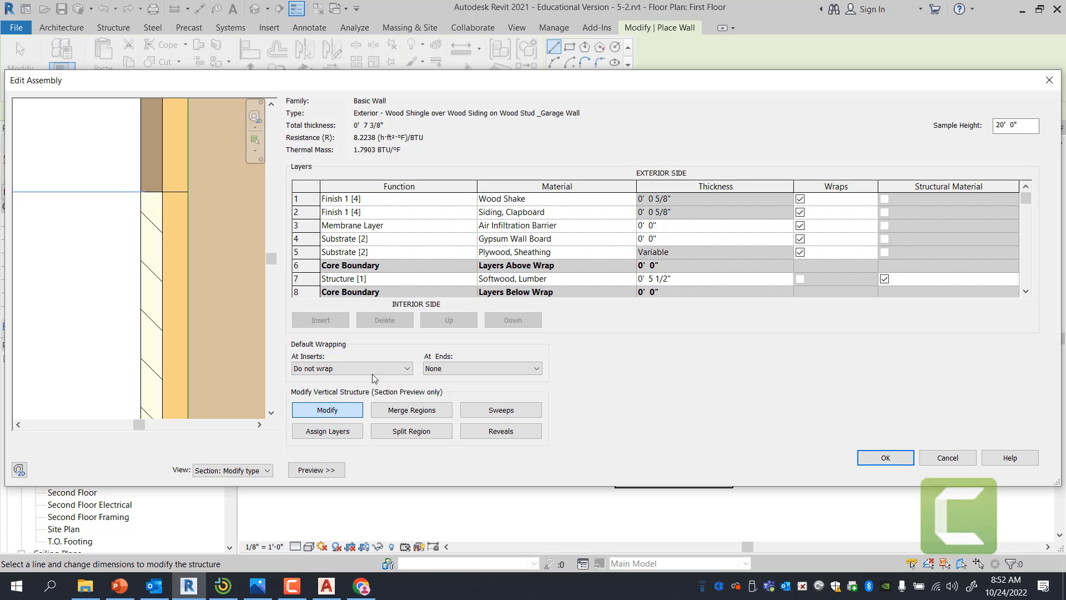
Assign Gypsum Wall Board to the upper region and Softwood, Lumber to the plywood region.
{"action": "left_click", "coordinate": [326, 431]}
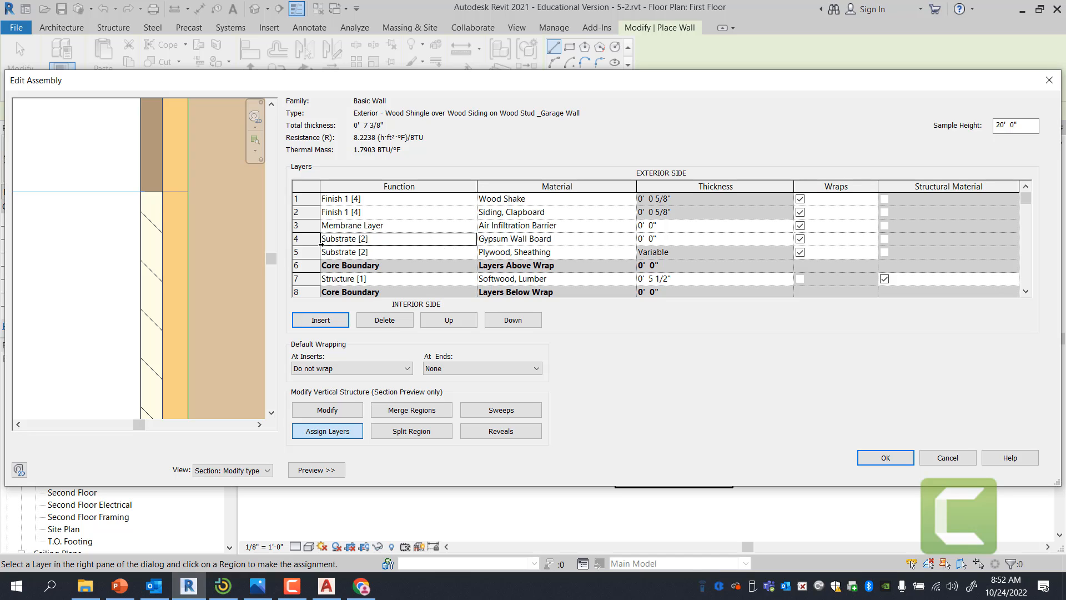
{"action": "left_click", "coordinate": [181, 179]}
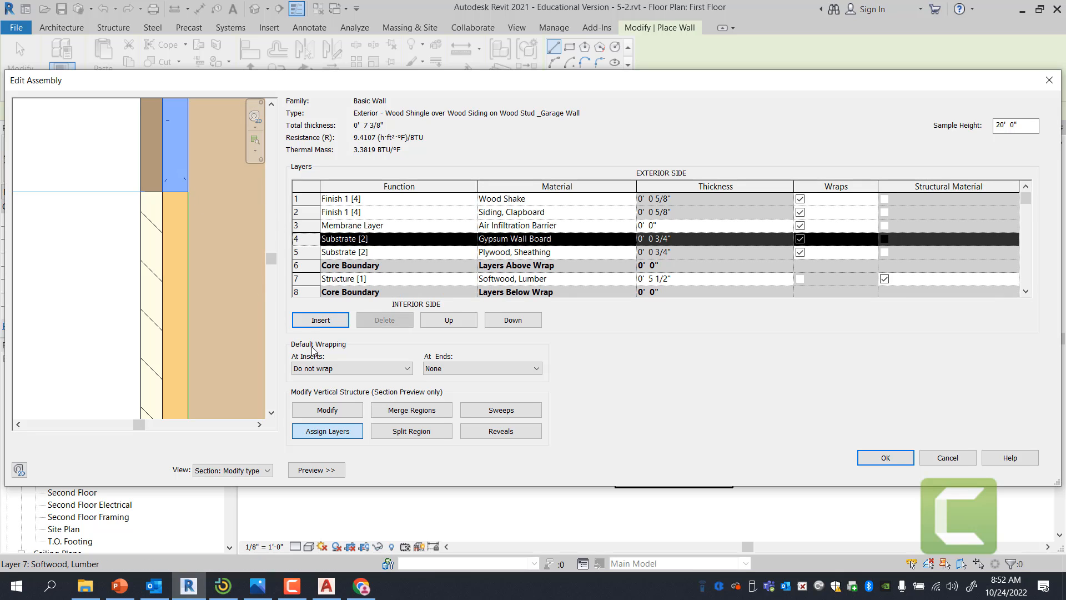
{"action": "mouse_move", "coordinate": [783, 421]}
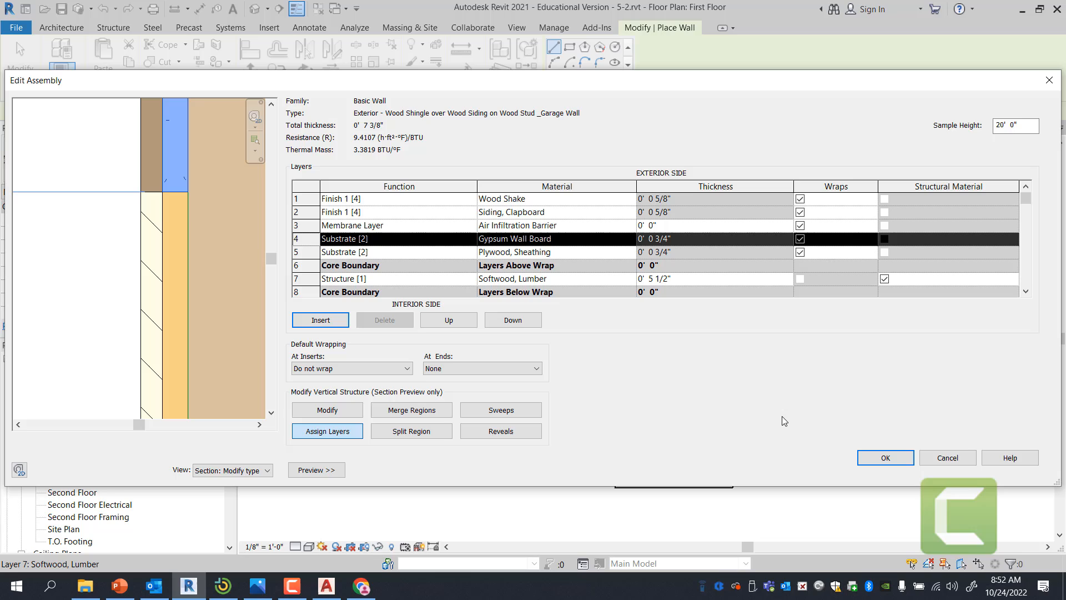
{"action": "mouse_move", "coordinate": [646, 336]}
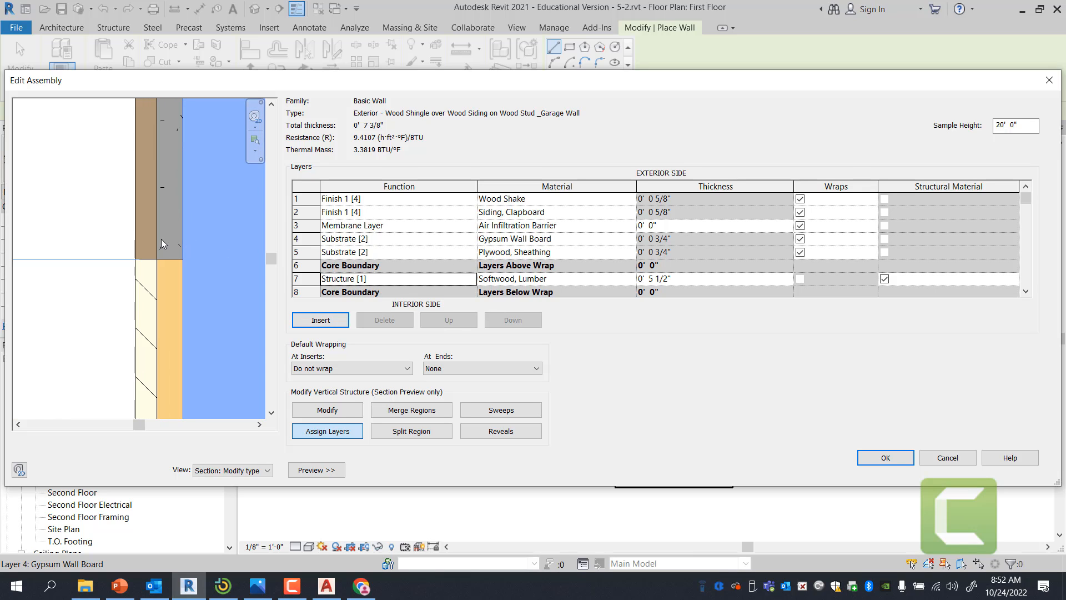
{"action": "left_click", "coordinate": [171, 281]}
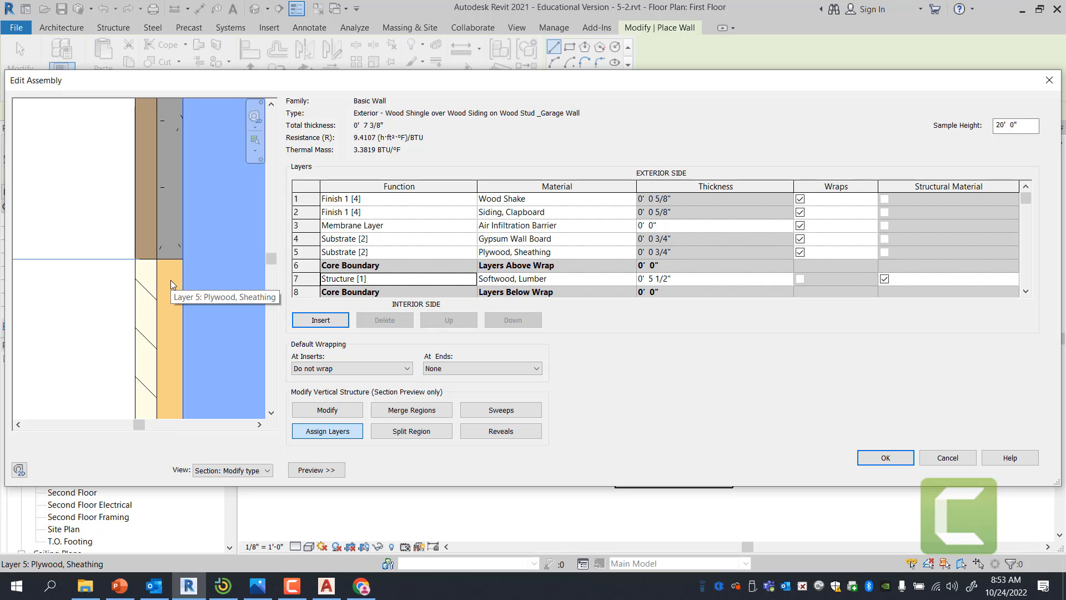
{"action": "mouse_move", "coordinate": [178, 240]}
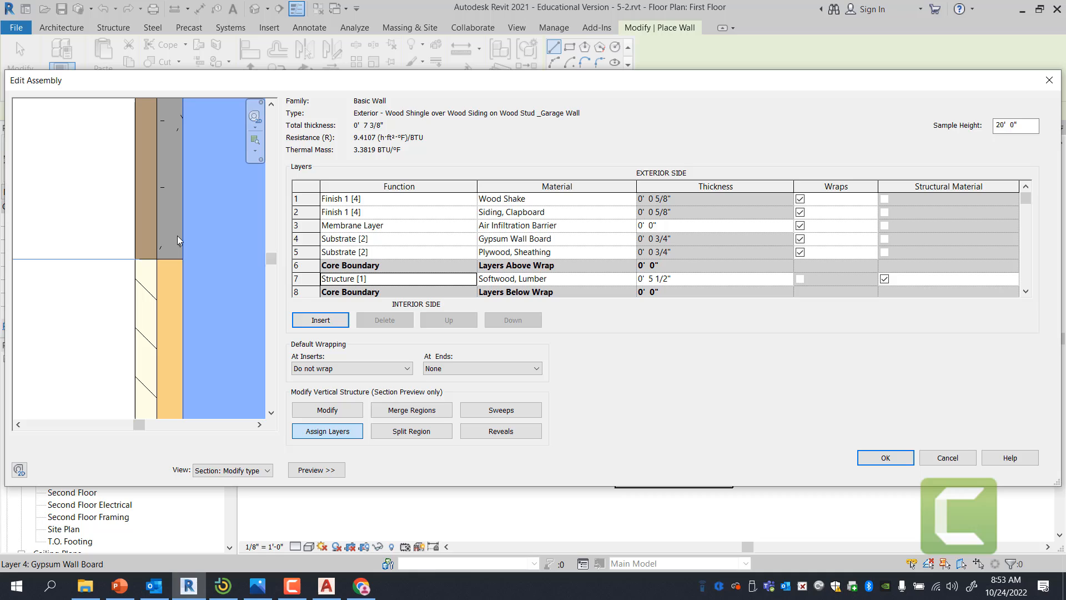
{"action": "left_click", "coordinate": [398, 278]}
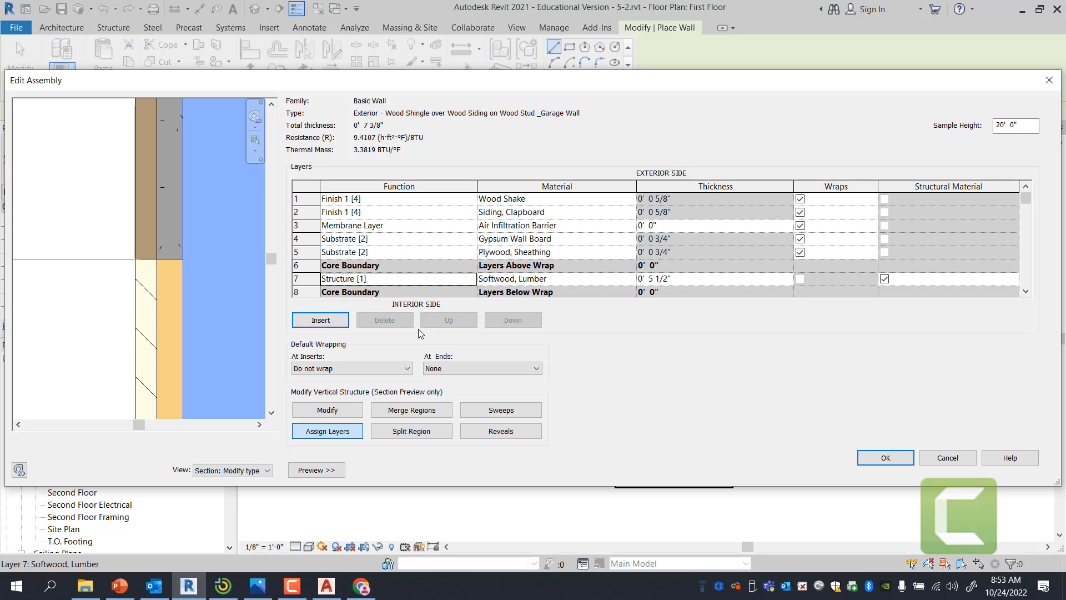
{"action": "left_click", "coordinate": [500, 409]}
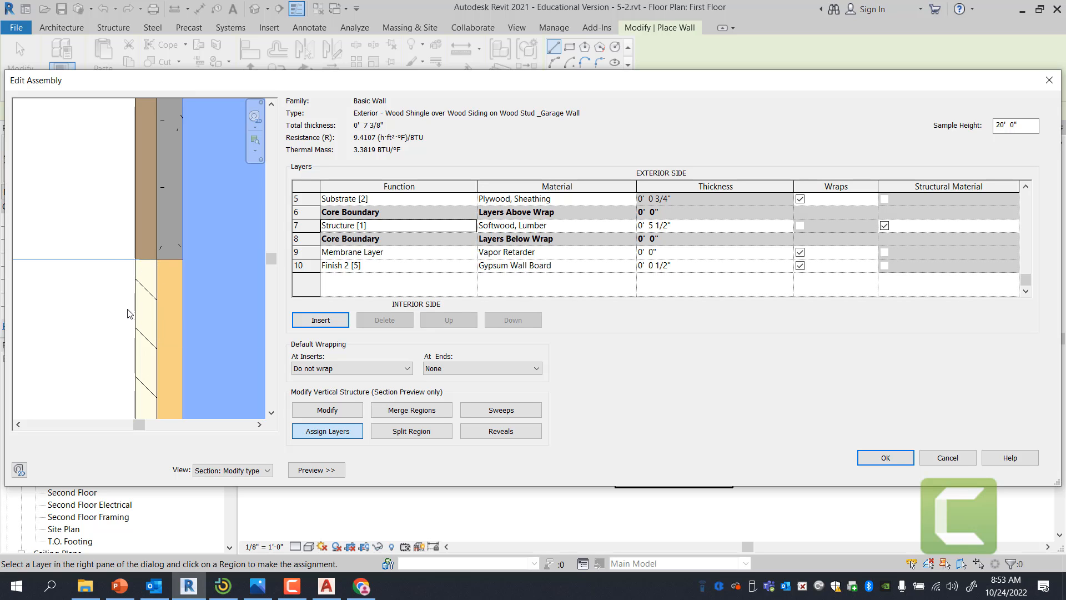
{"action": "left_click", "coordinate": [500, 430]}
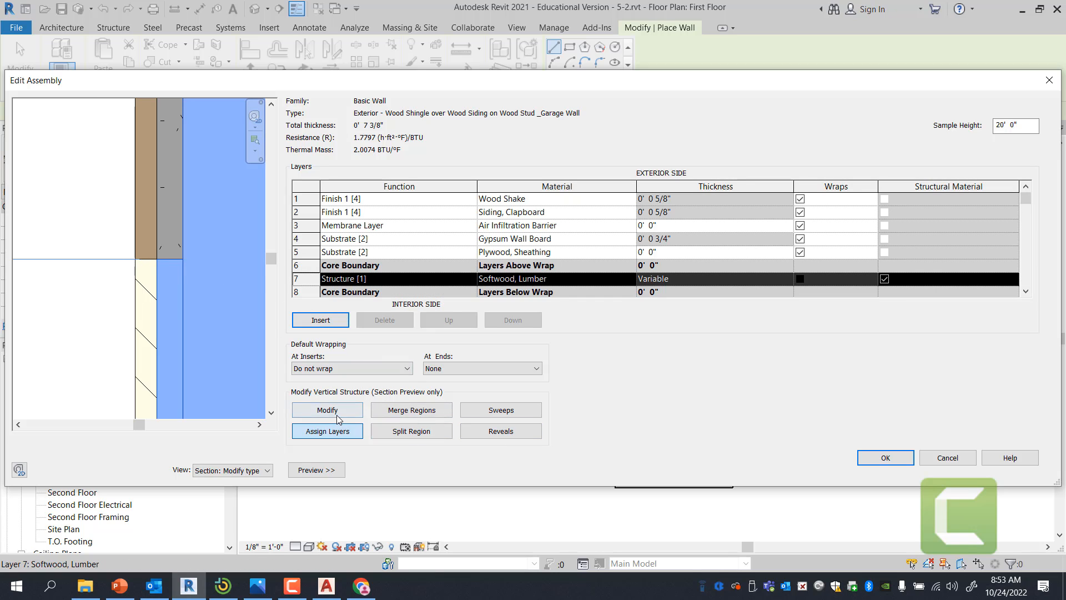
{"action": "left_click", "coordinate": [327, 409]}
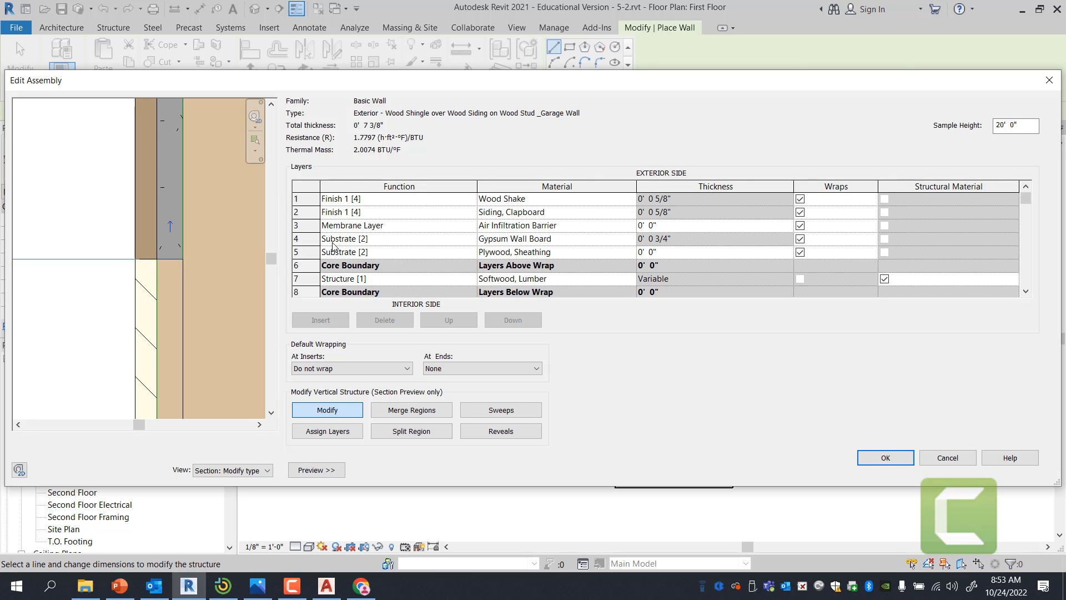
{"action": "left_click", "coordinate": [530, 252]}
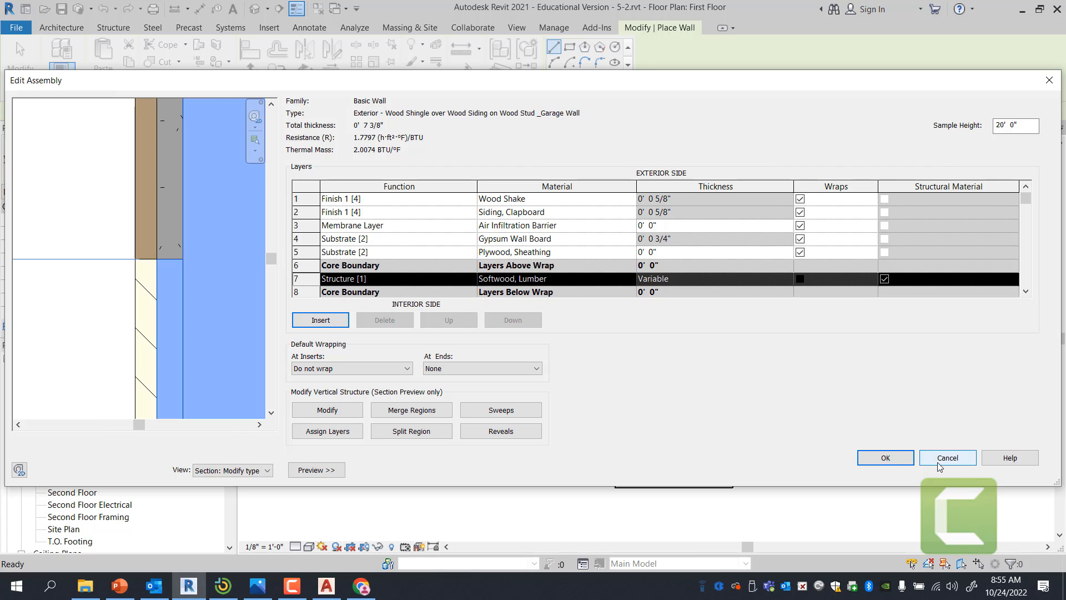
Cancel the assembly edits, reopen the Structure editor, and enter vertical structure modification.
{"action": "left_click", "coordinate": [885, 457]}
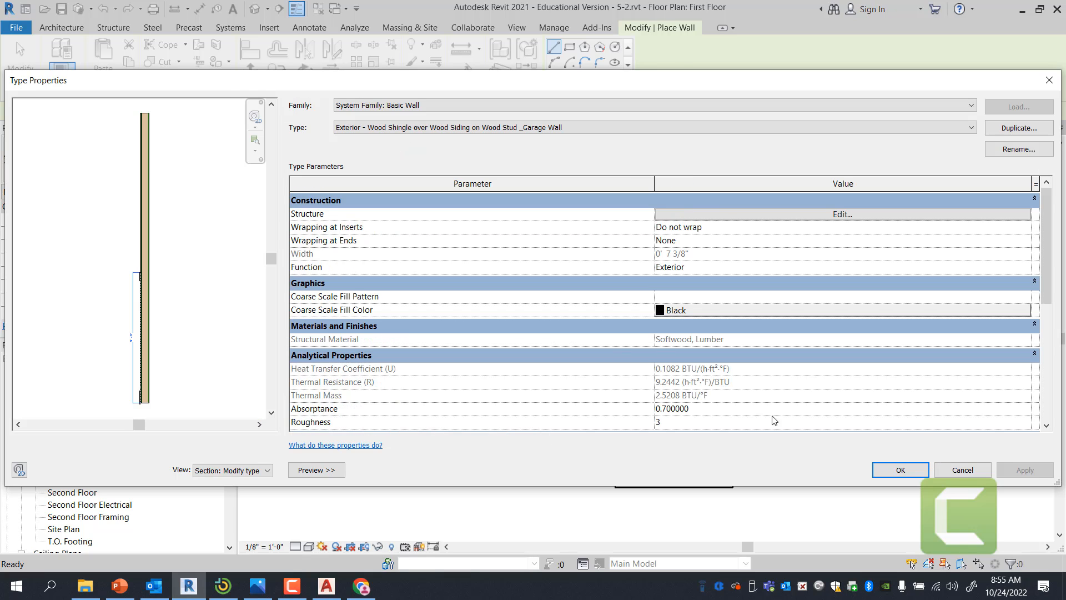
{"action": "left_click", "coordinate": [840, 214]}
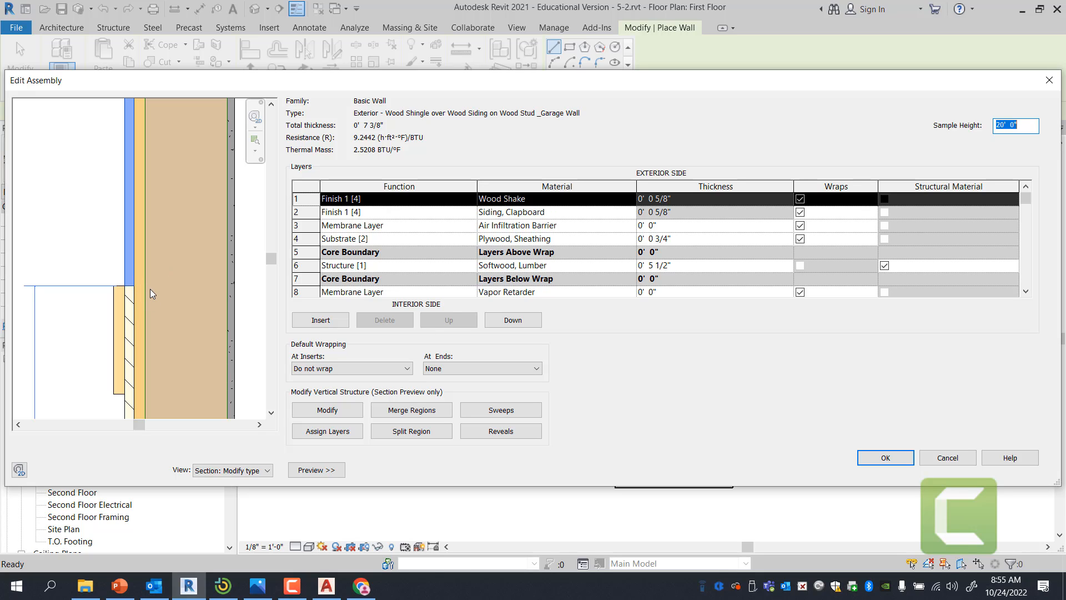
{"action": "mouse_move", "coordinate": [103, 306]}
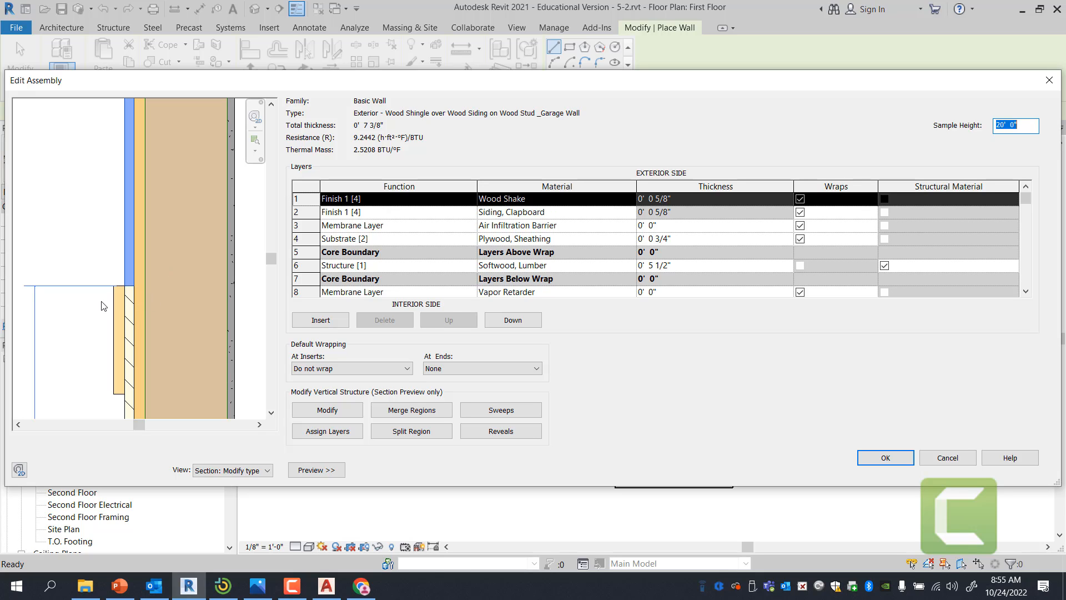
{"action": "left_click", "coordinate": [411, 409]}
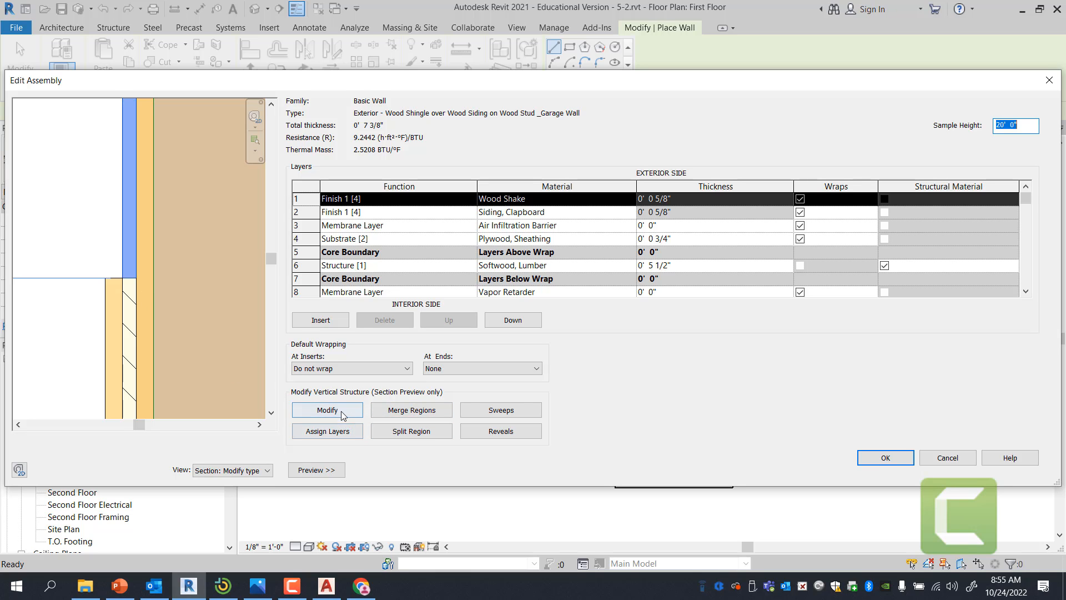
{"action": "left_click", "coordinate": [327, 410]}
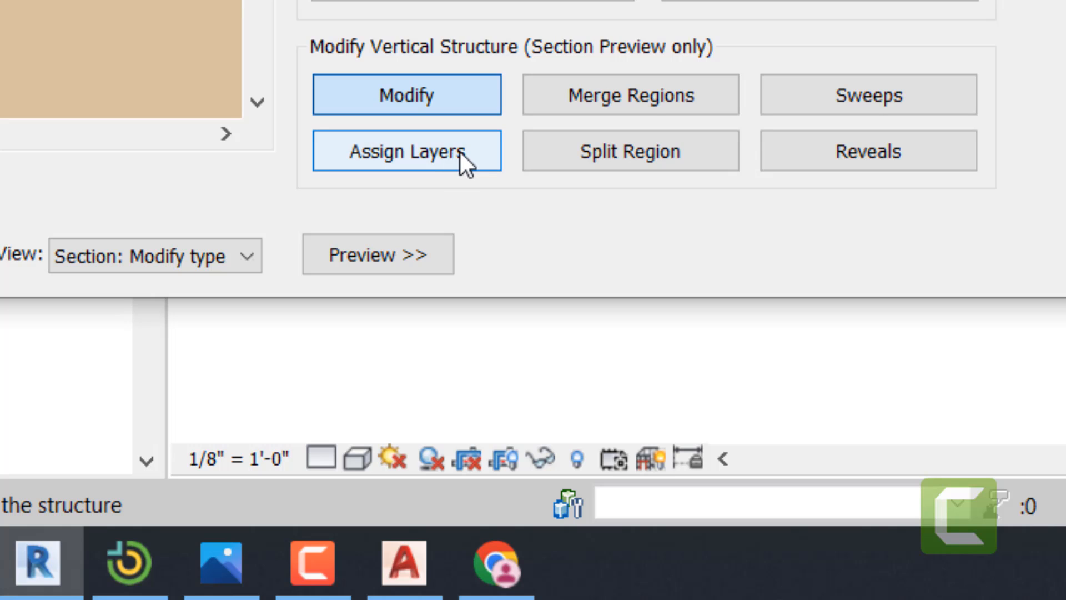
{"action": "mouse_move", "coordinate": [475, 166]}
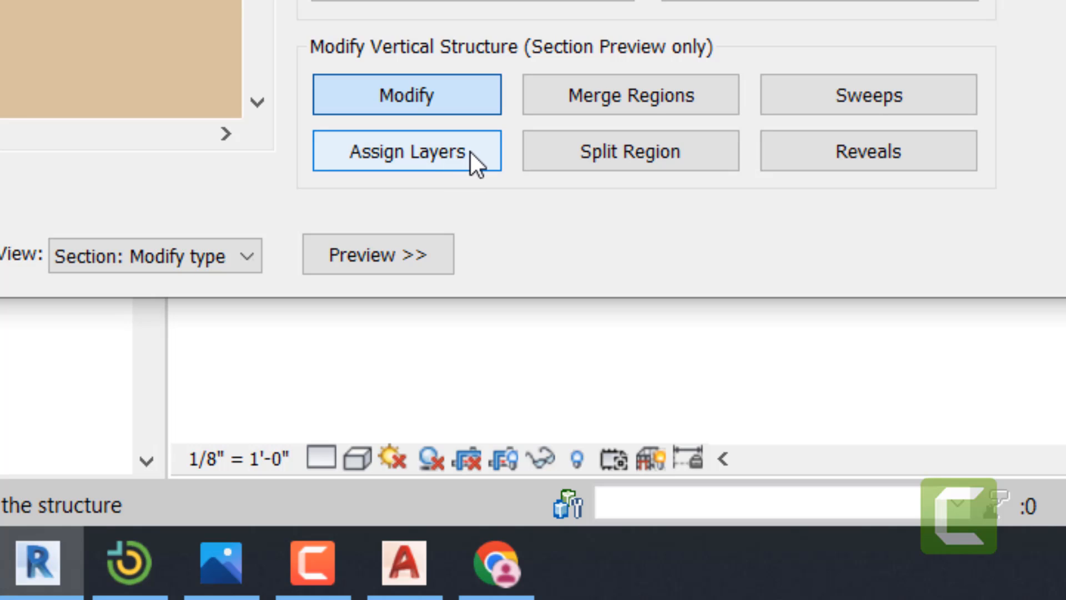
{"action": "mouse_move", "coordinate": [629, 95]}
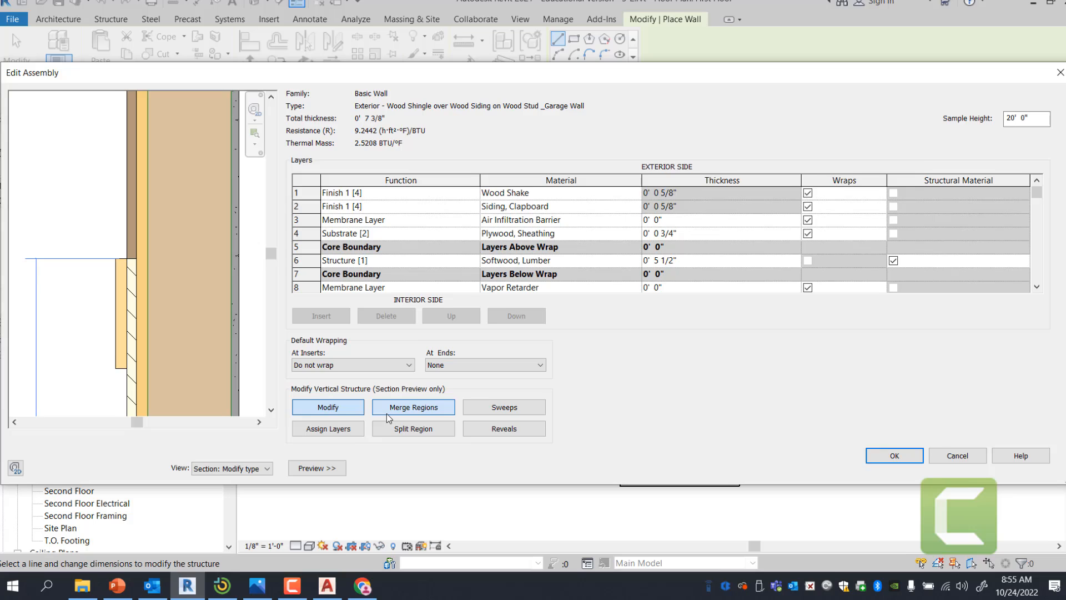
Merge the upper Wood Shake region into Layer 1, leaving Wood Shake at 0" thickness.
{"action": "left_click", "coordinate": [411, 407]}
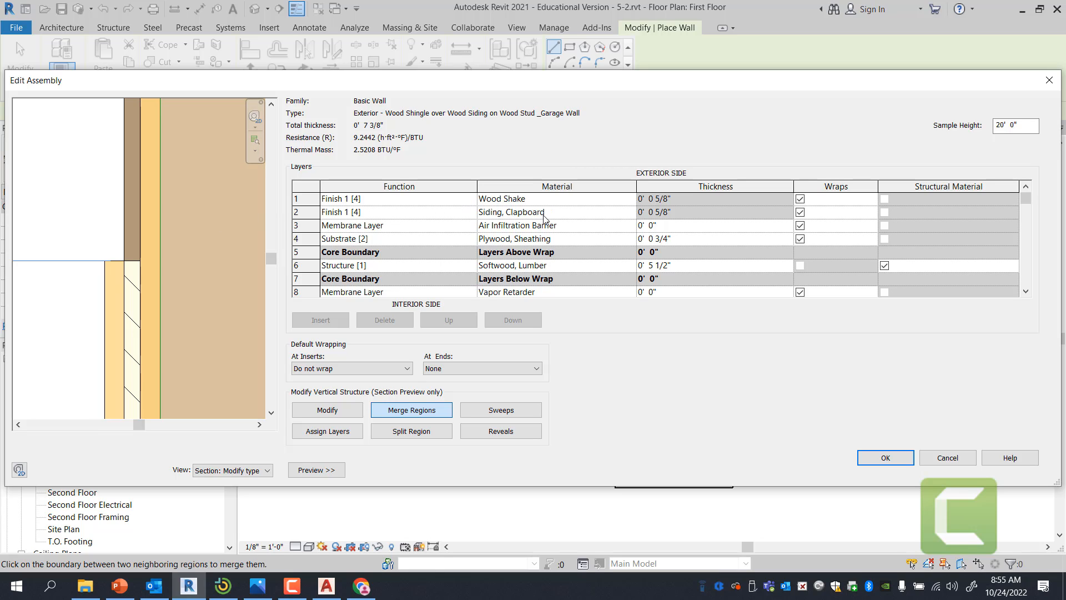
{"action": "mouse_move", "coordinate": [139, 266]}
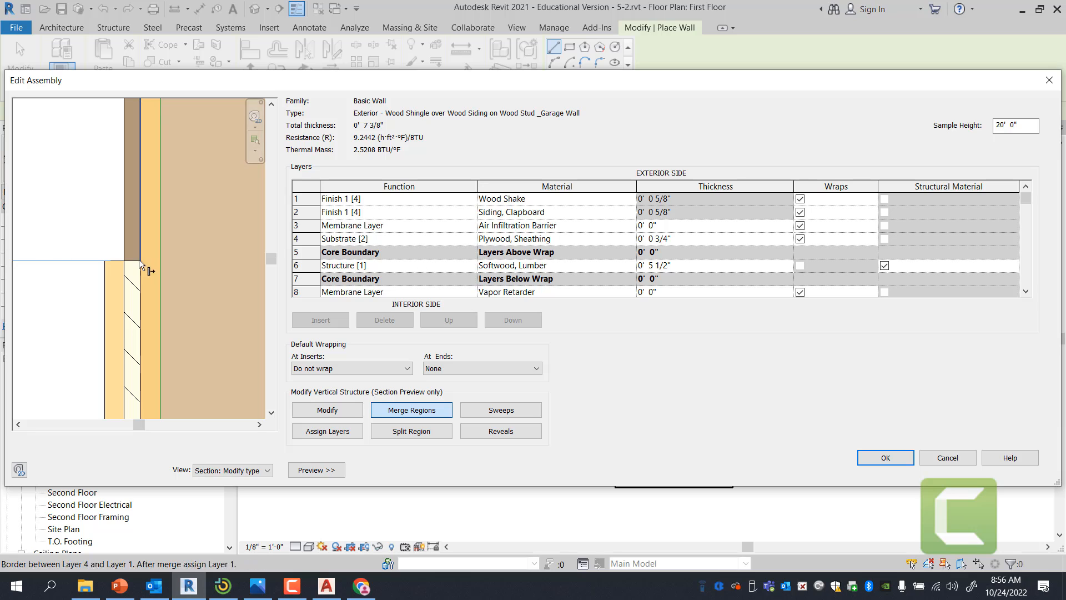
{"action": "left_click", "coordinate": [139, 265]}
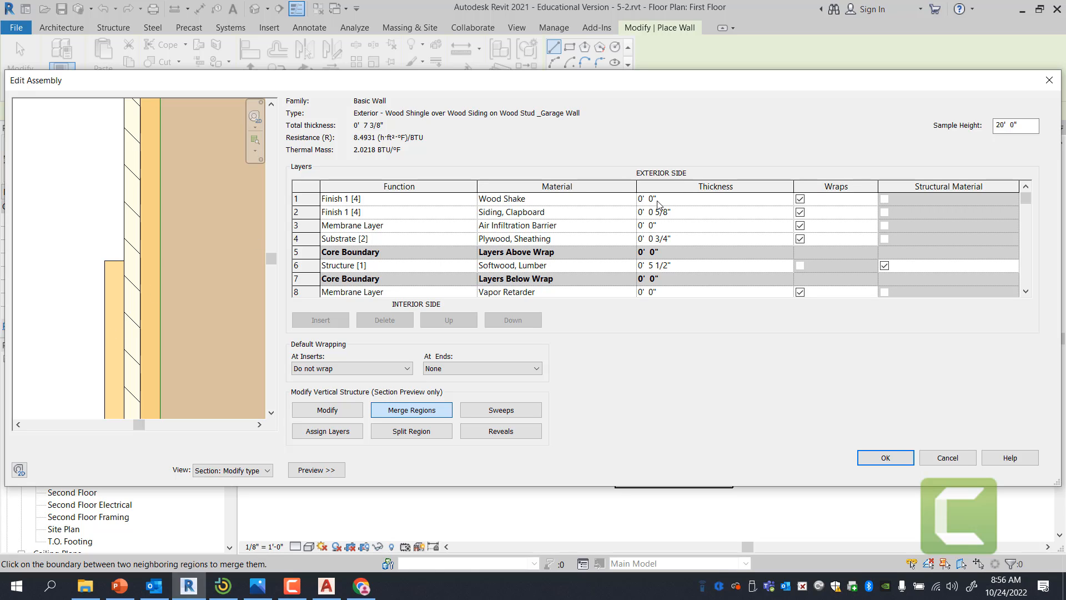
{"action": "mouse_move", "coordinate": [653, 206]}
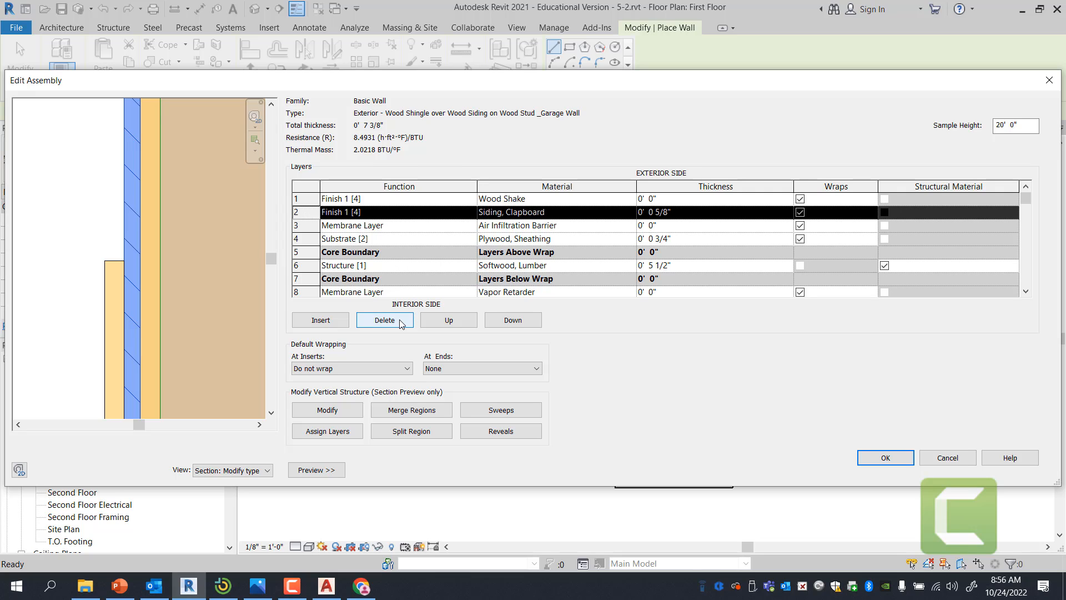
Delete the Siding, Clapboard layer, bringing the wall to 6 3/4" thick.
{"action": "left_click", "coordinate": [384, 320]}
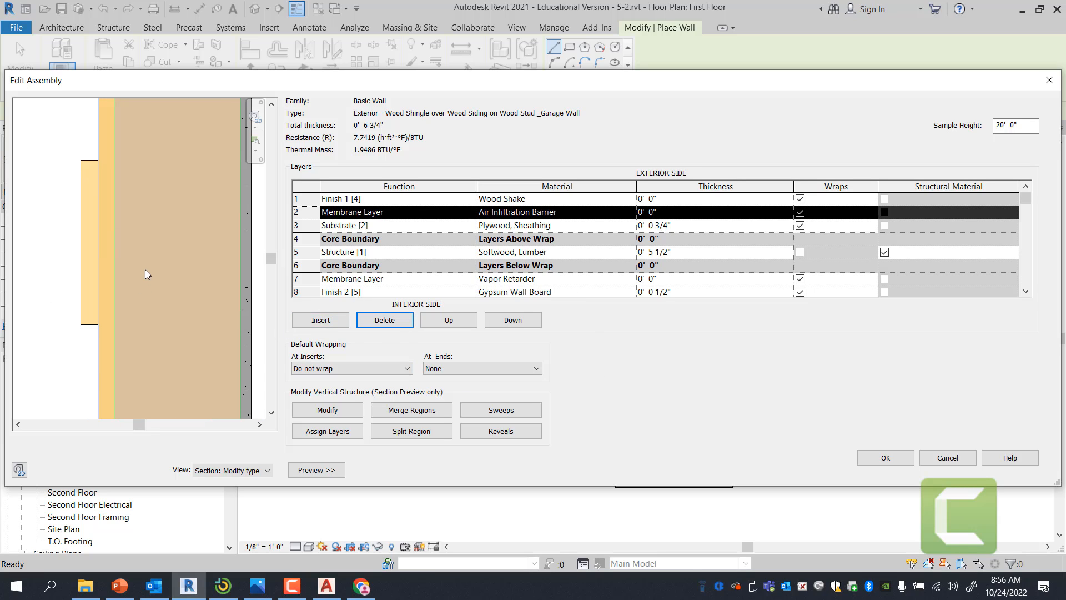
{"action": "left_click", "coordinate": [500, 409]}
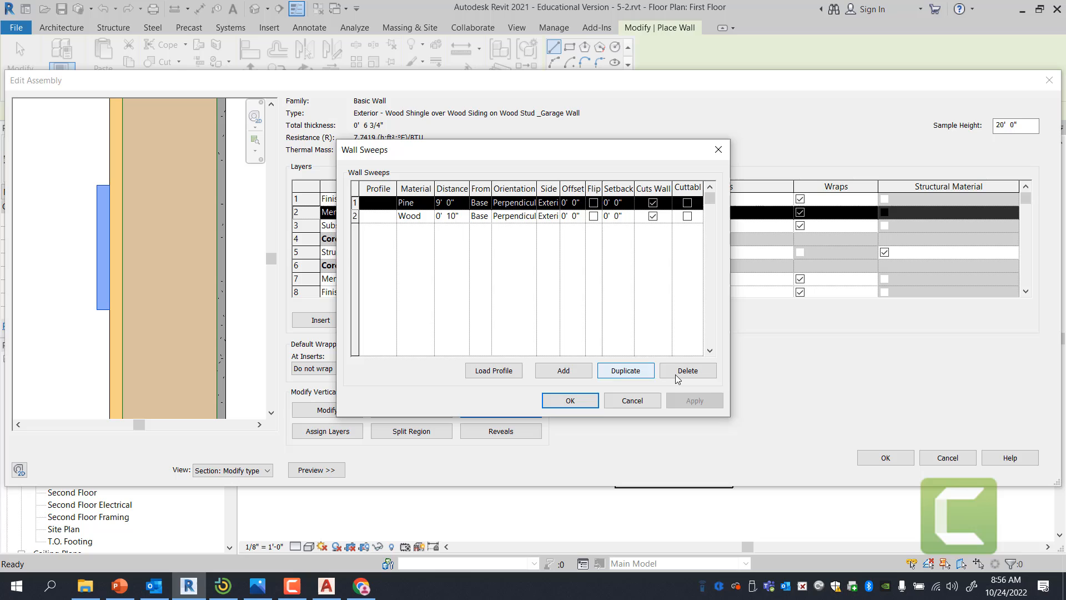
Delete the Pine and Wood wall sweeps from the wall's sweep settings.
{"action": "left_click", "coordinate": [687, 370]}
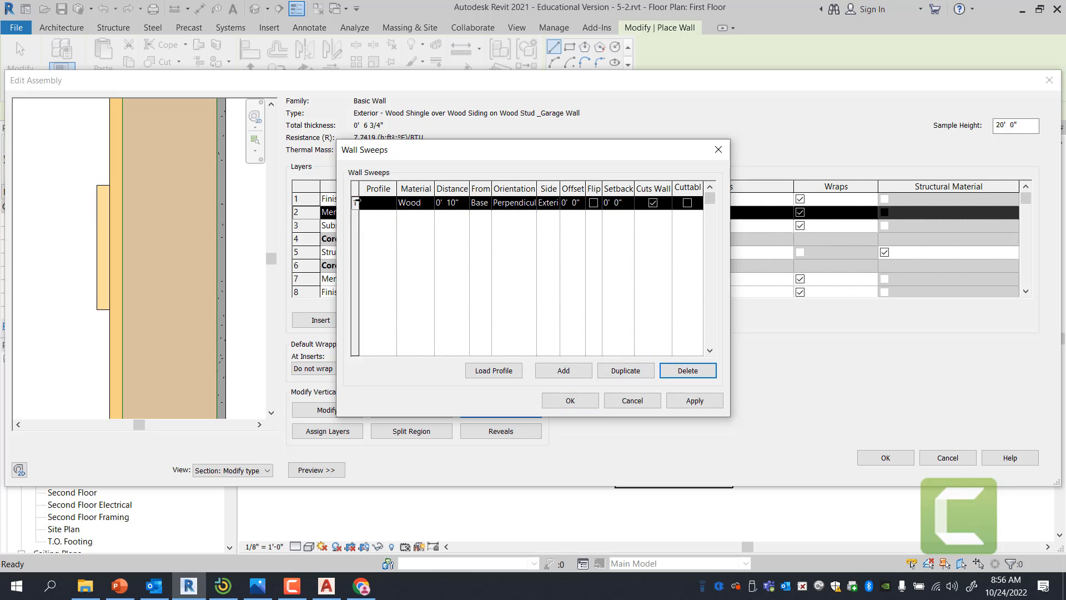
{"action": "left_click", "coordinate": [687, 370]}
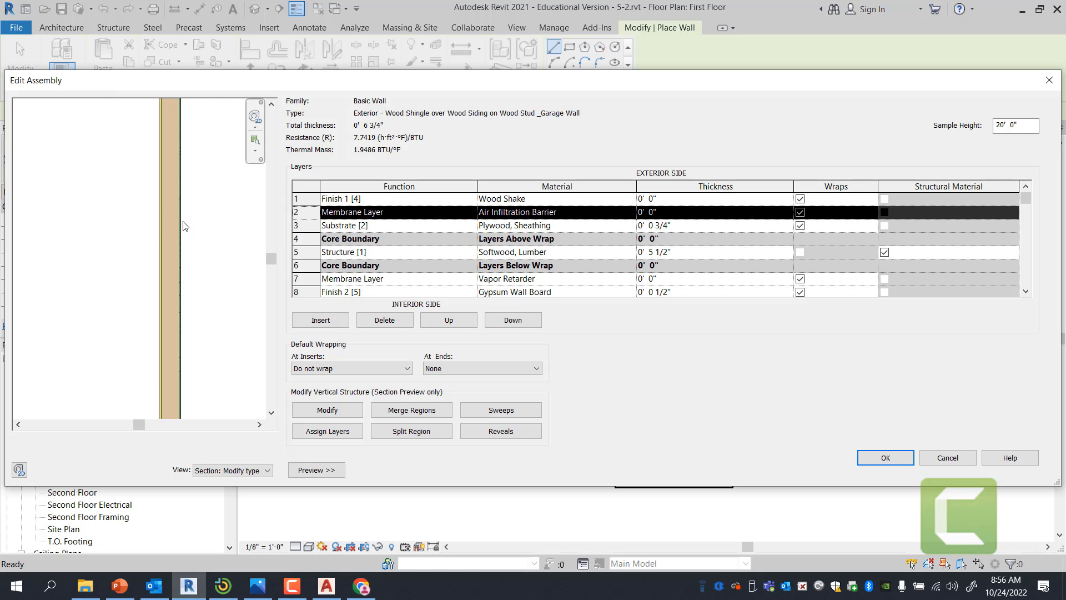
{"action": "mouse_move", "coordinate": [176, 264]}
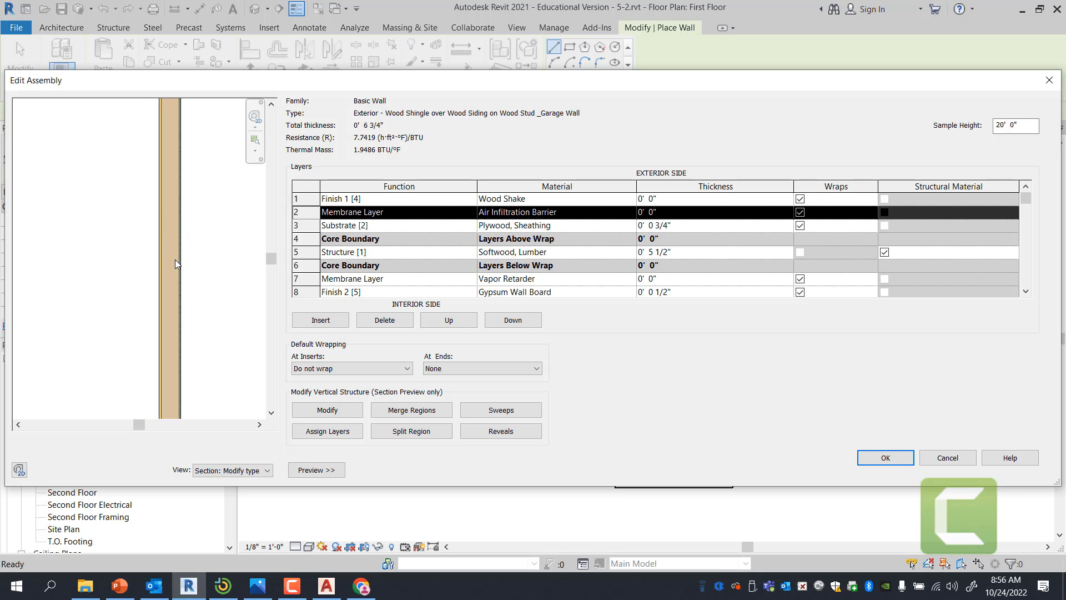
{"action": "mouse_move", "coordinate": [188, 317]}
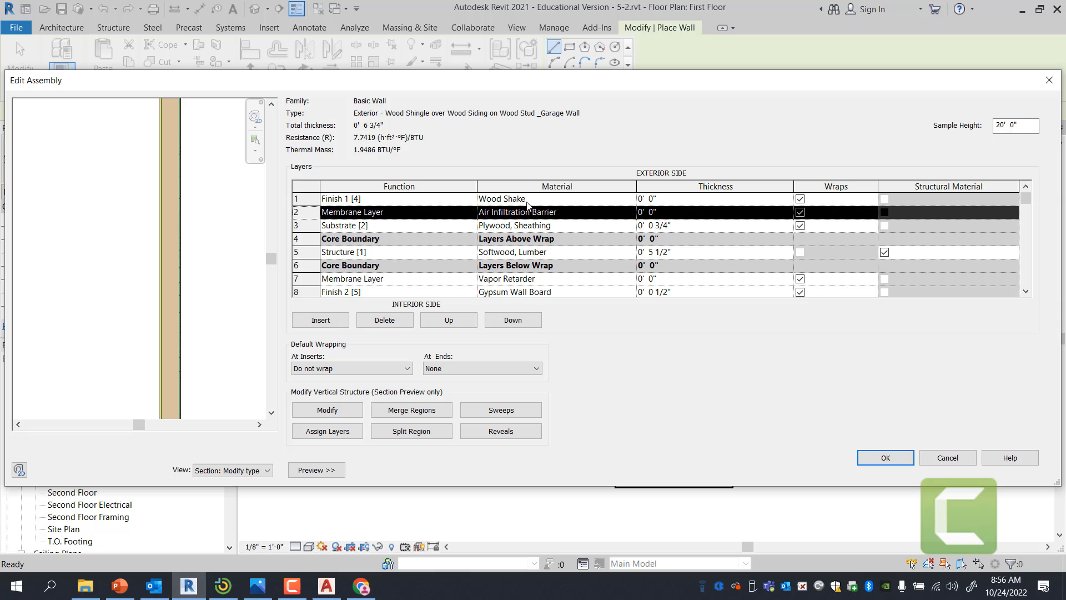
Replace Finish 1's Wood Shake material with Gypsum Wall Board, found by searching 'gyps'.
{"action": "left_click", "coordinate": [501, 198]}
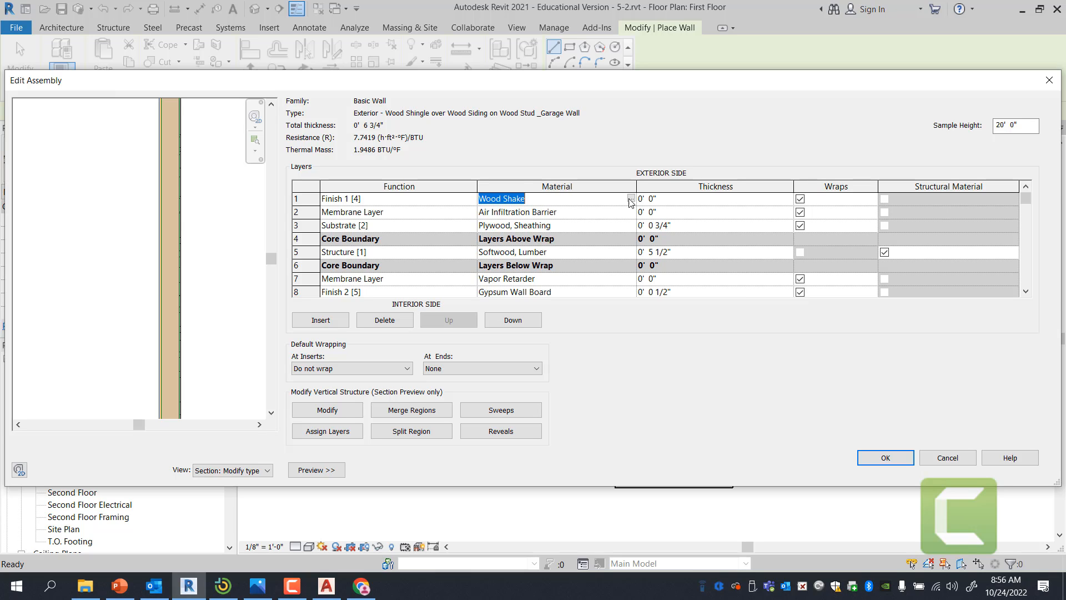
{"action": "left_click", "coordinate": [629, 199]}
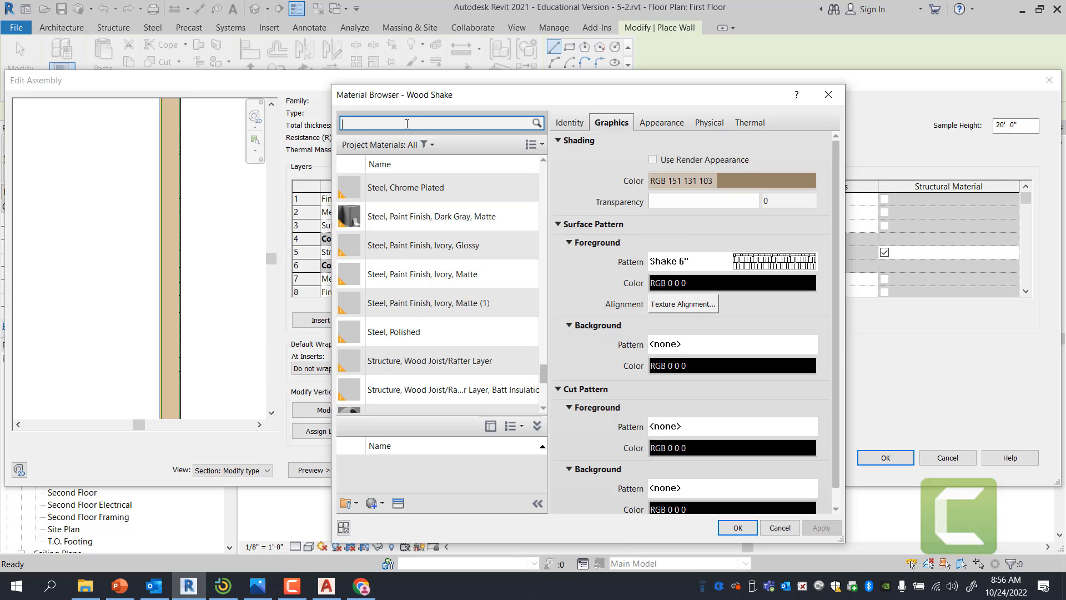
{"action": "type", "text": "gyps"}
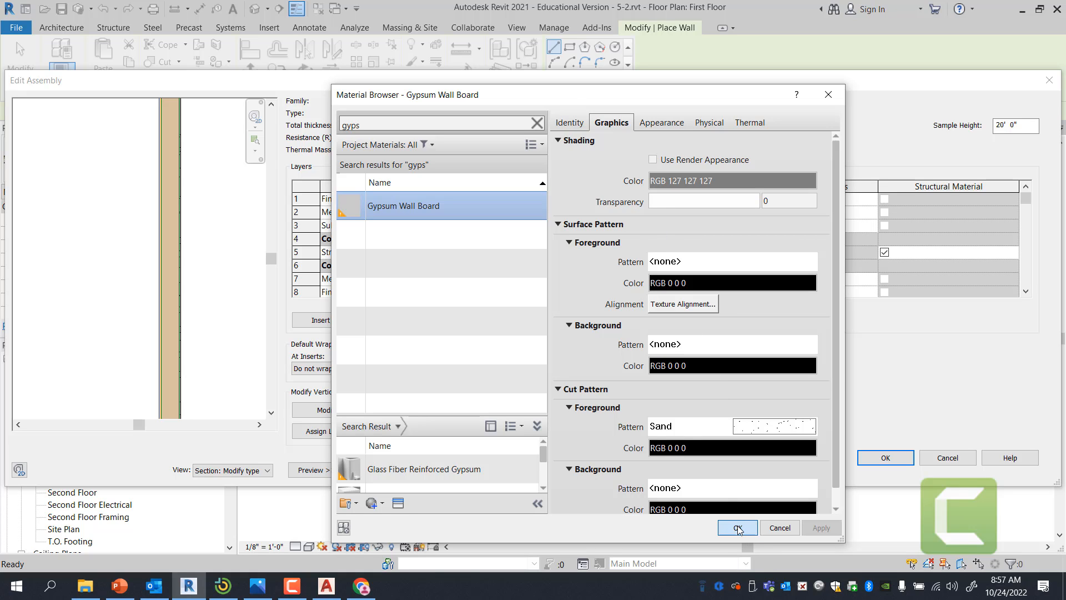
{"action": "left_click", "coordinate": [737, 527]}
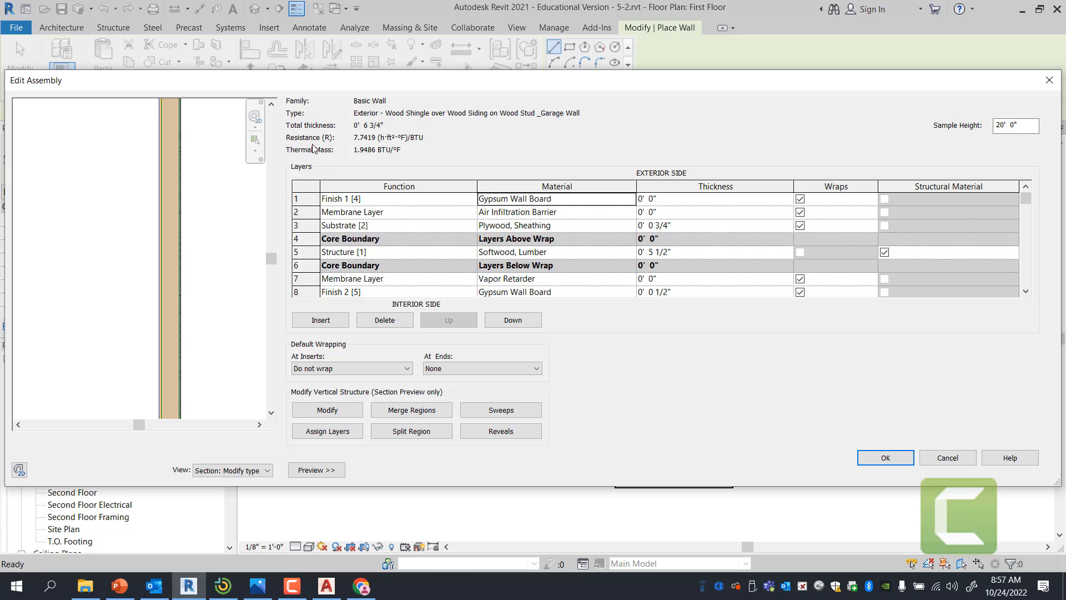
{"action": "mouse_move", "coordinate": [390, 221]}
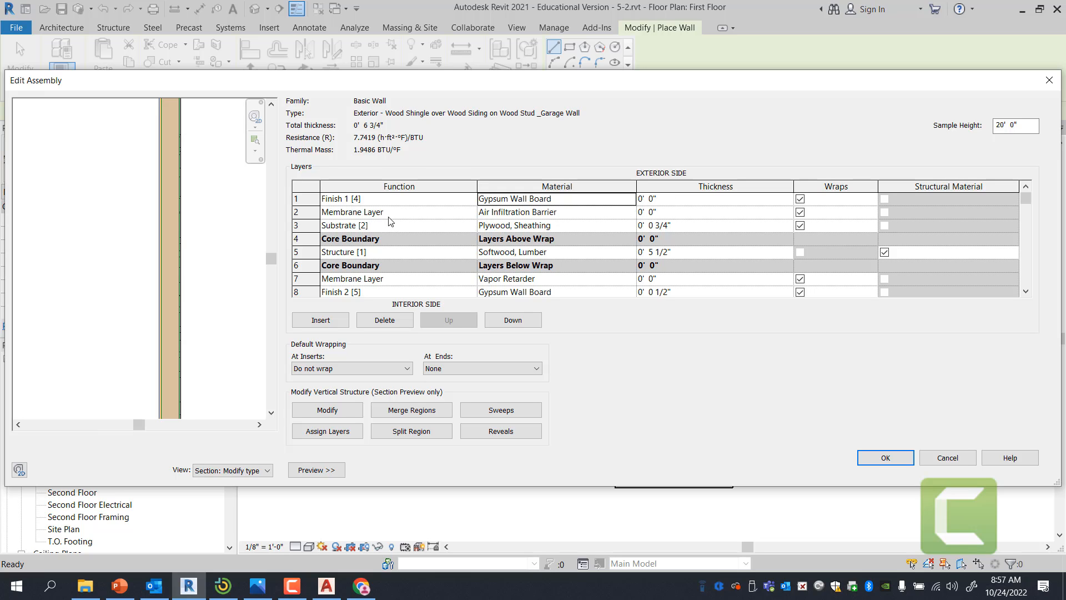
Delete the Finish 1 gypsum and Air Infiltration Barrier layers, leaving plywood sheathing outermost.
{"action": "left_click", "coordinate": [305, 198]}
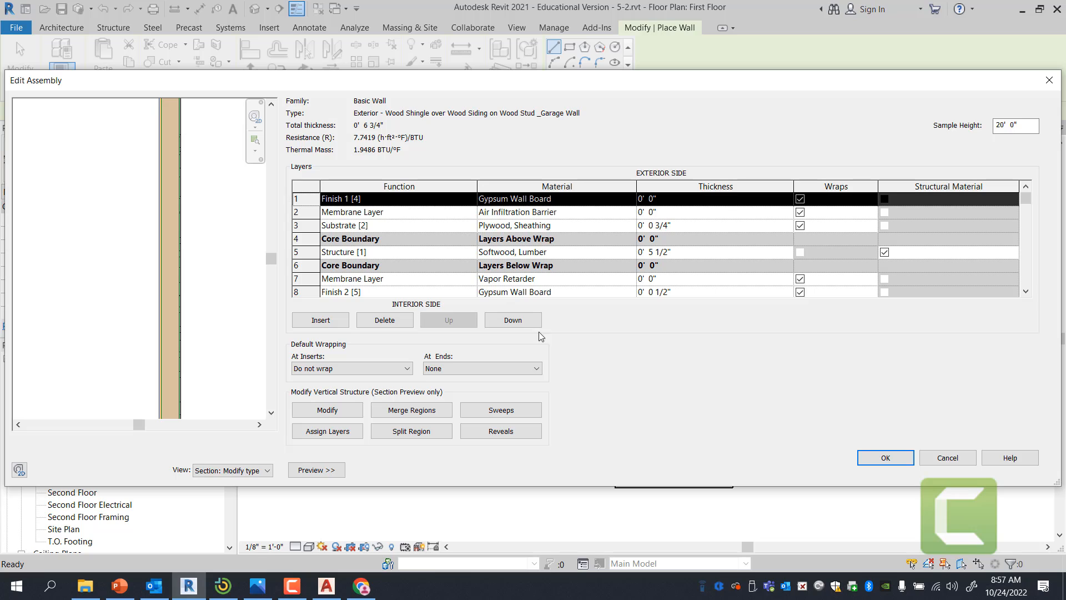
{"action": "left_click", "coordinate": [384, 320]}
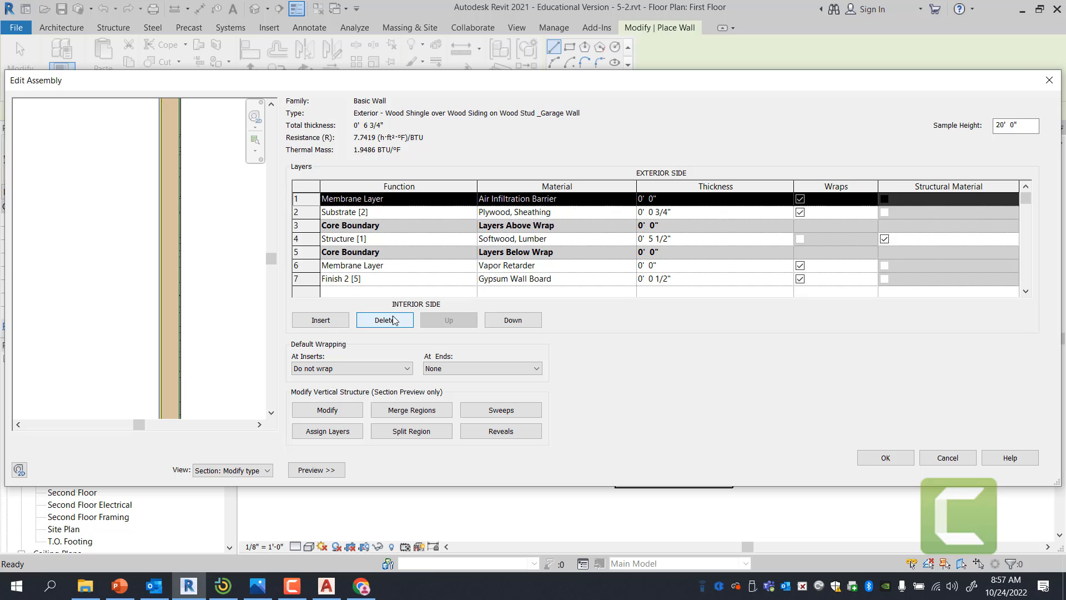
{"action": "left_click", "coordinate": [384, 319]}
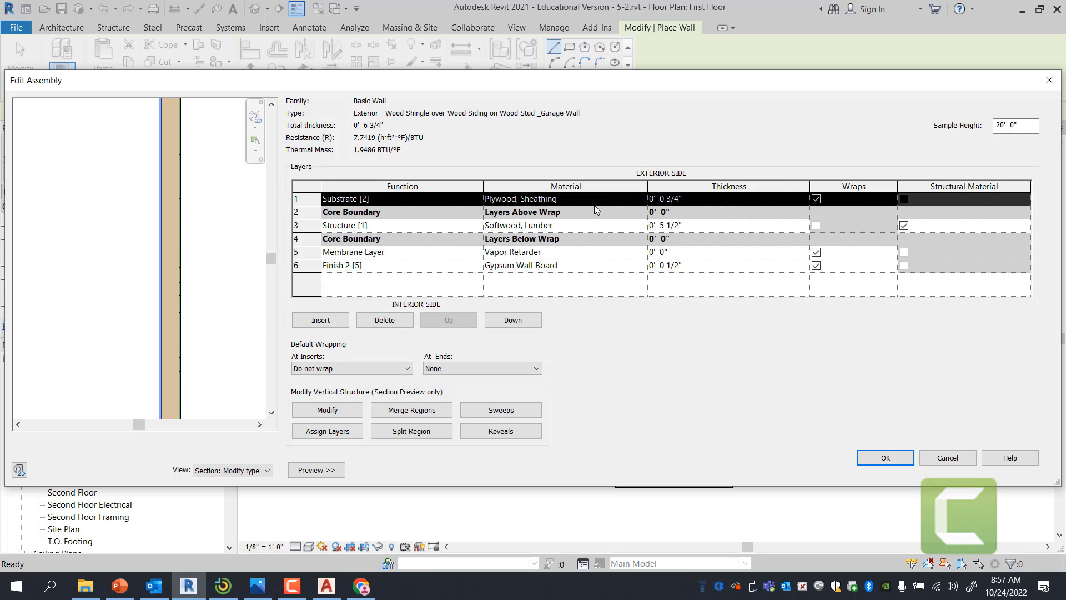
{"action": "mouse_move", "coordinate": [679, 202]}
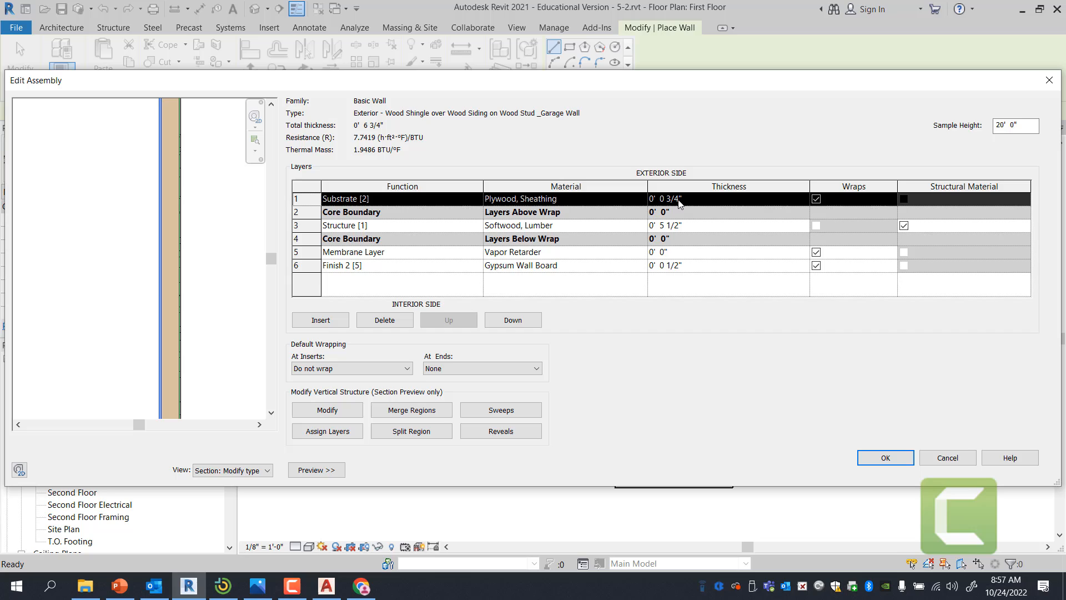
Make the outer Substrate layer 1/2" Gypsum Wall Board, giving 6 1/2" total thickness.
{"action": "double_click", "coordinate": [669, 199]}
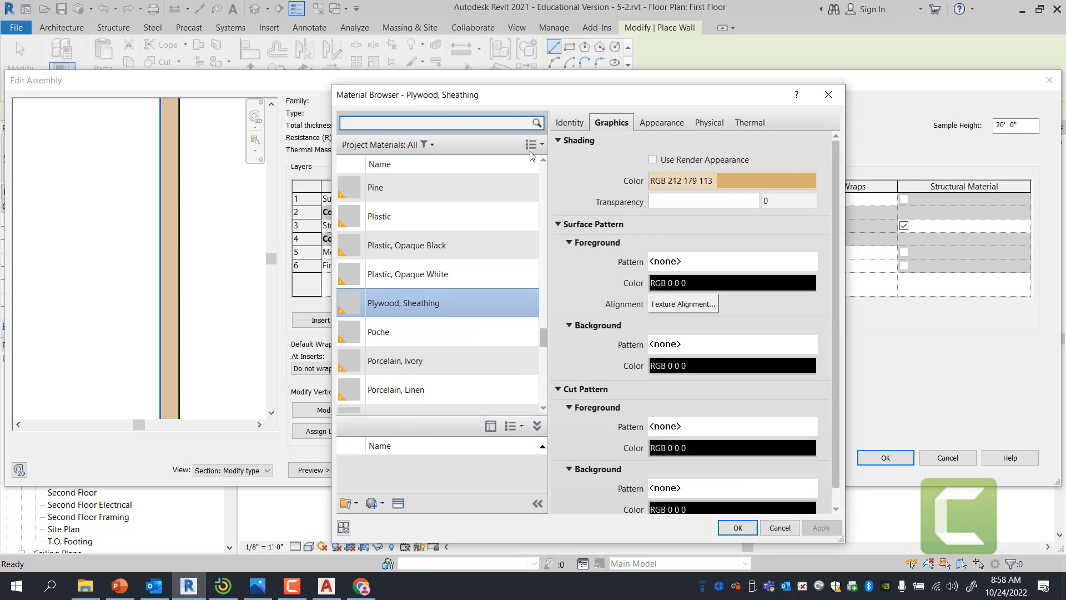
{"action": "type", "text": "gypsu"}
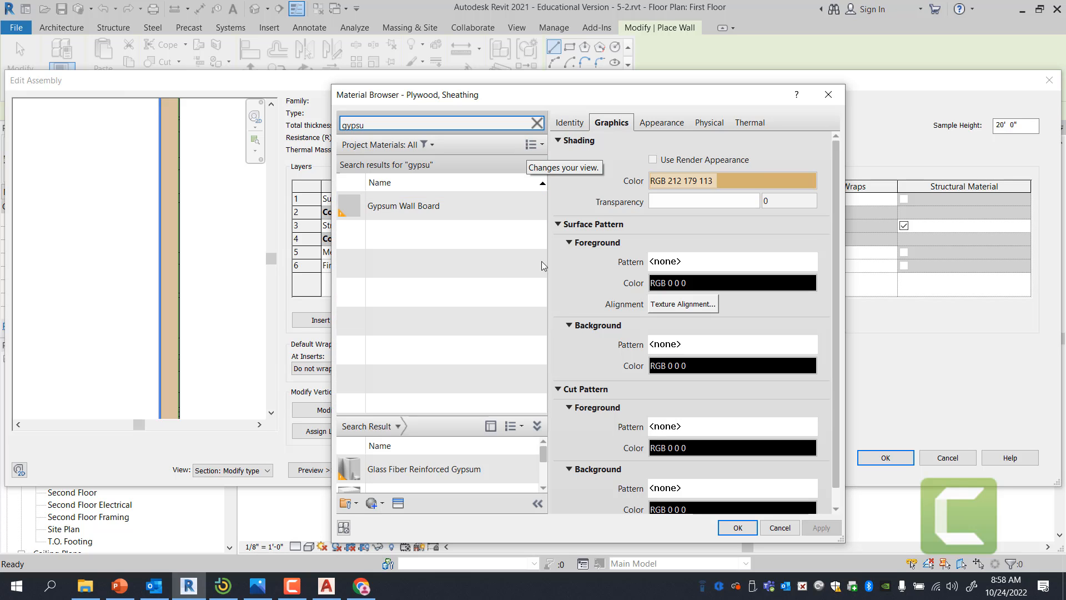
{"action": "left_click", "coordinate": [402, 206]}
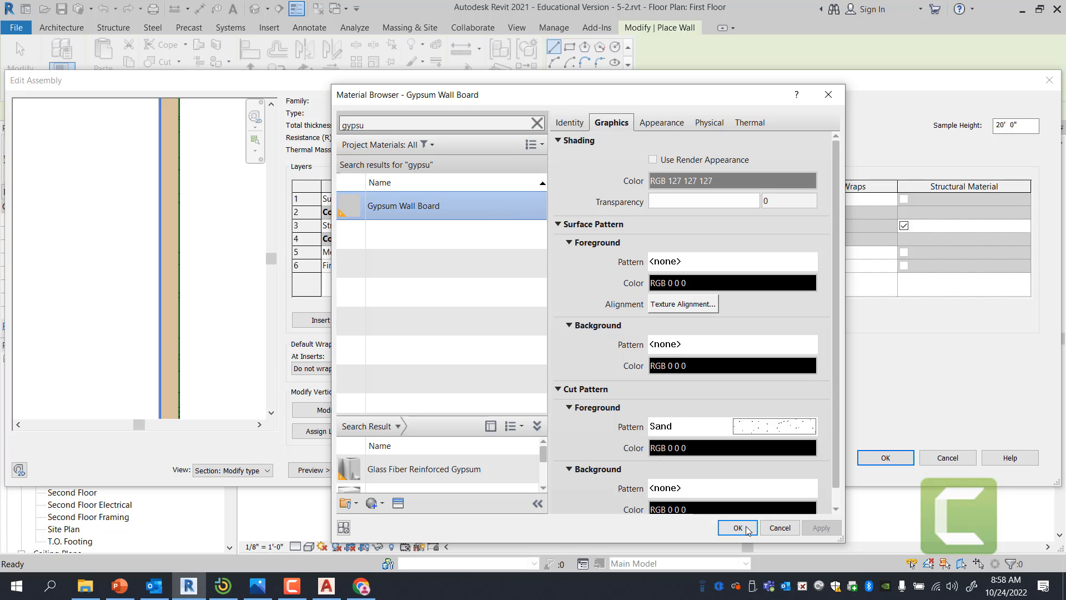
{"action": "left_click", "coordinate": [737, 527]}
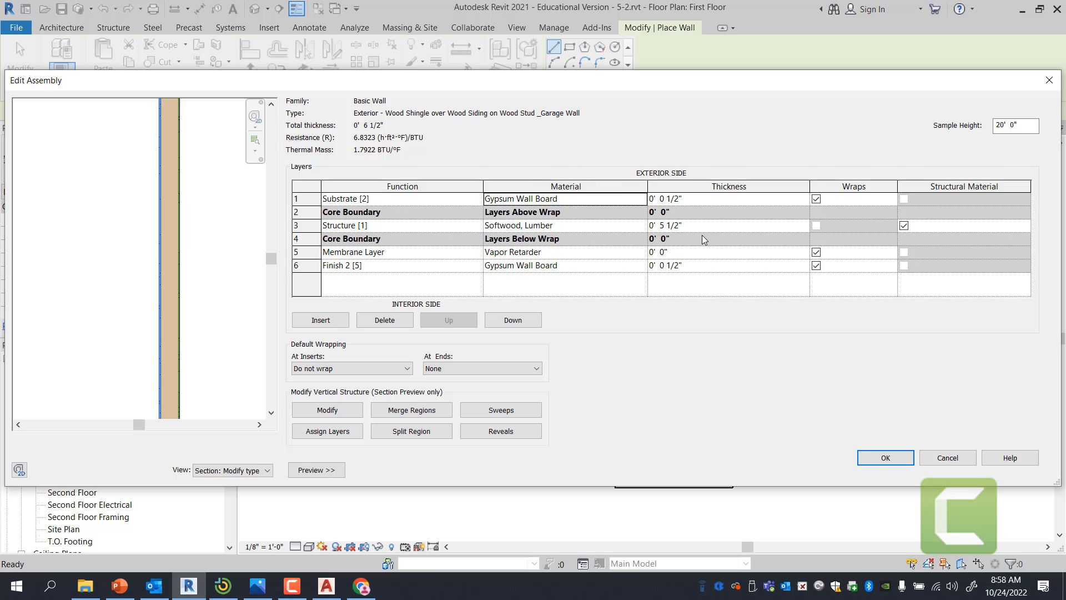
{"action": "left_click", "coordinate": [353, 252]}
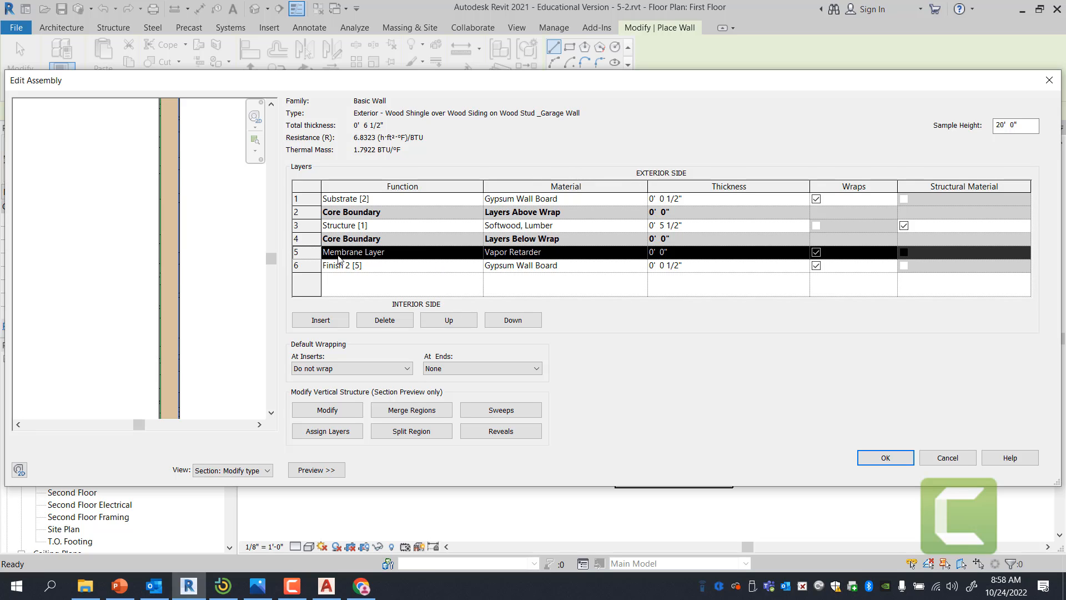
{"action": "mouse_move", "coordinate": [364, 249]}
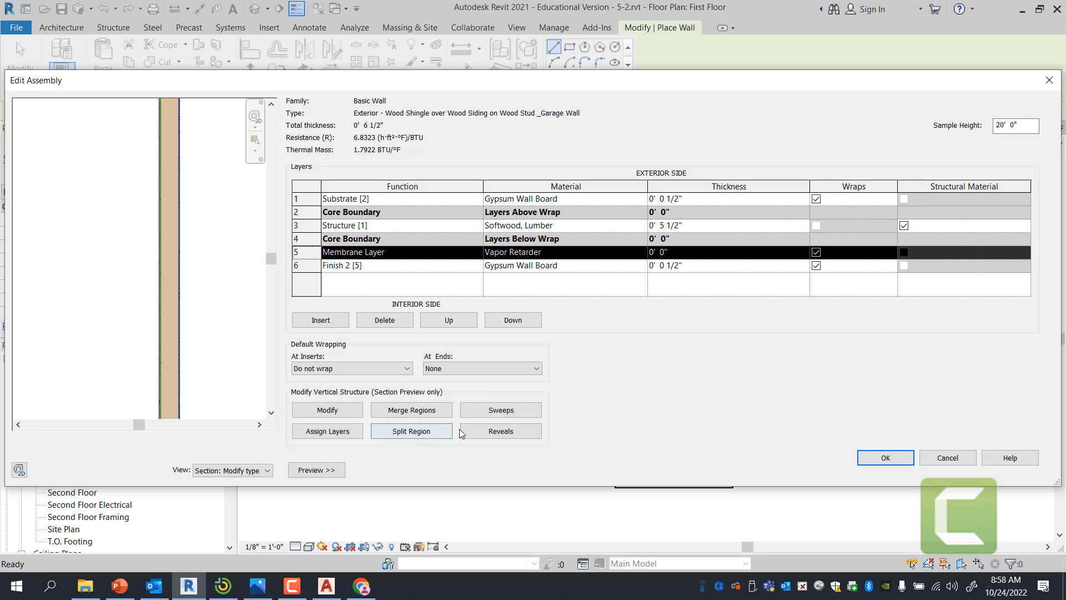
Delete the Vapor Retarder layer and accept the five-layer _Garage Wall assembly.
{"action": "left_click", "coordinate": [384, 320]}
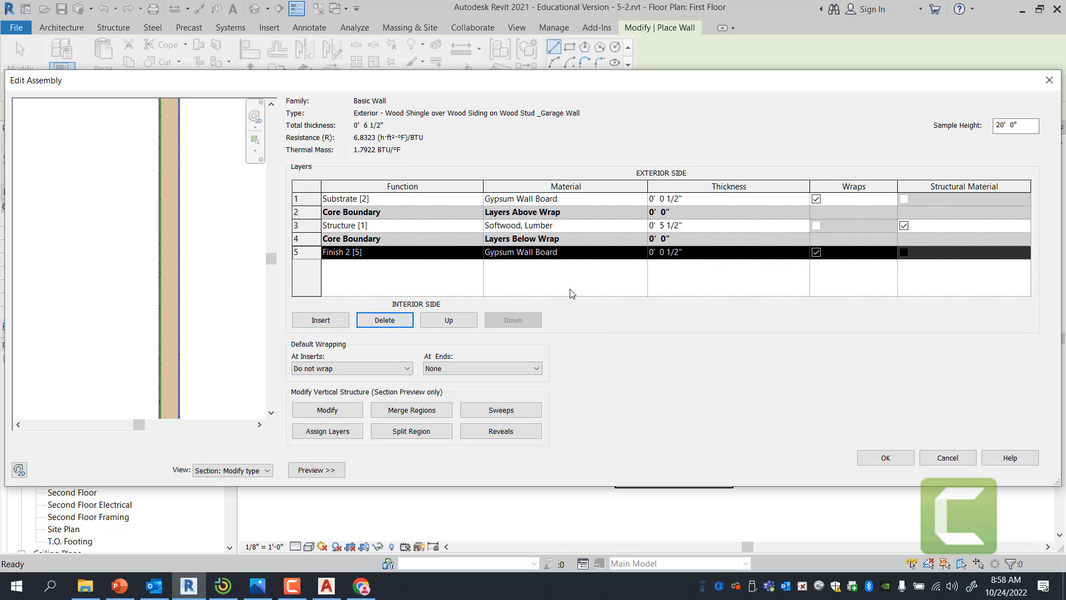
{"action": "mouse_move", "coordinate": [722, 400]}
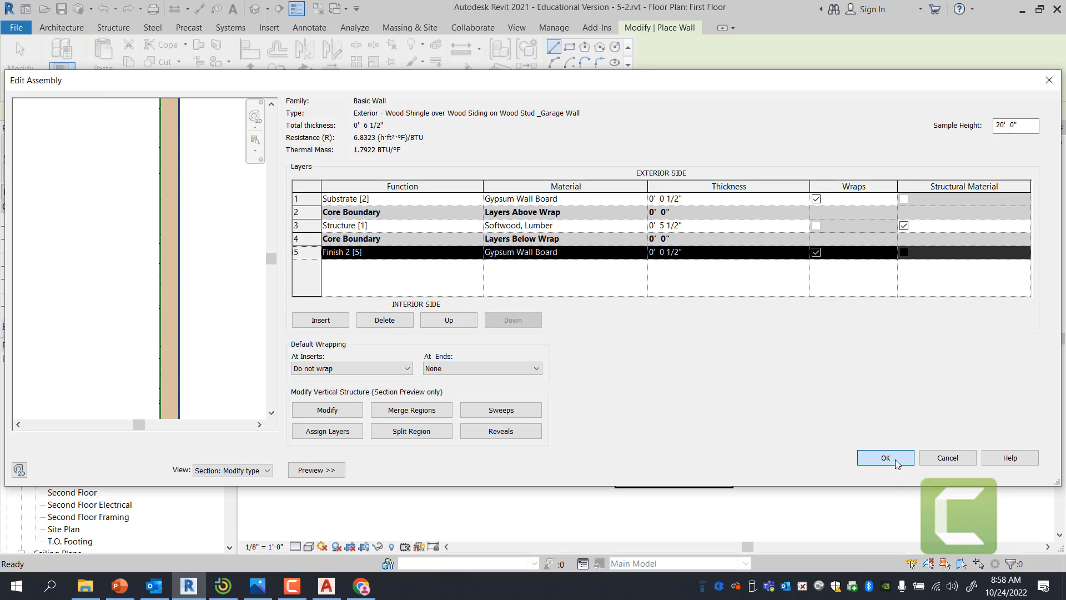
{"action": "left_click", "coordinate": [884, 457]}
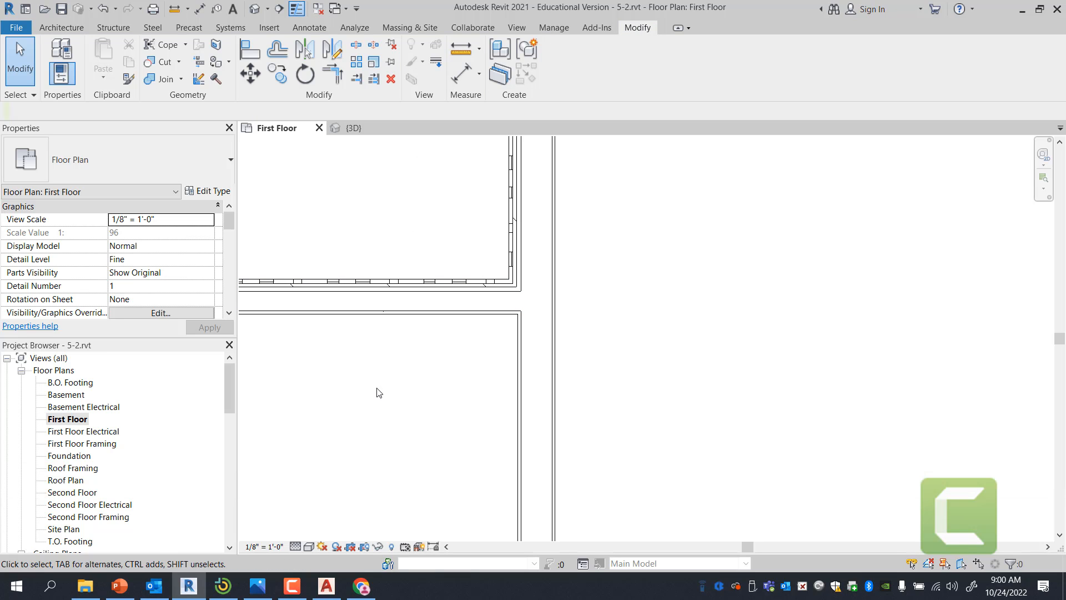